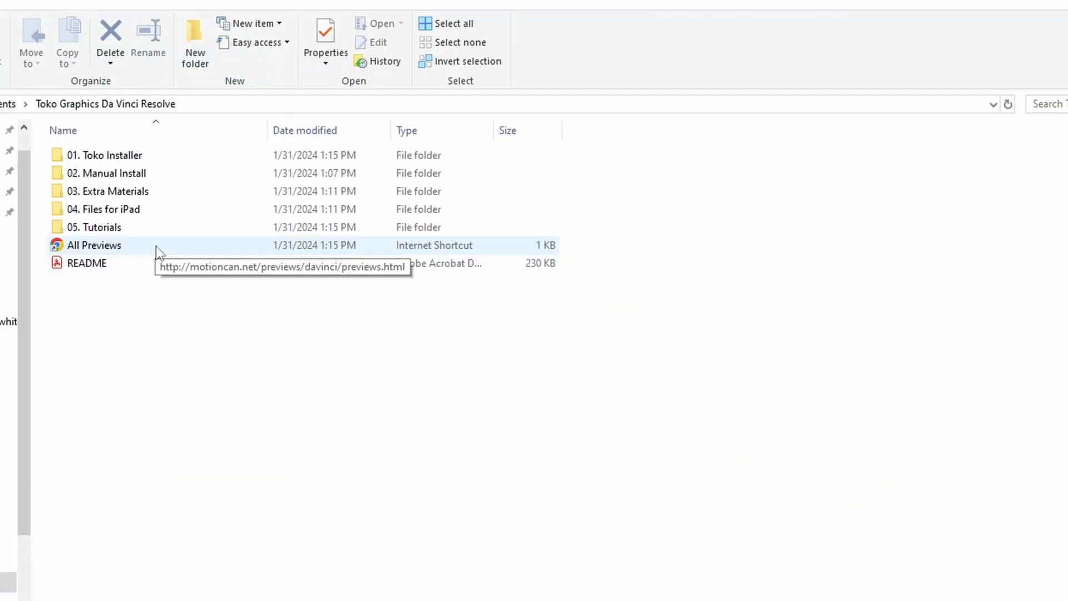
- Browse into the Toko Graphics pack folders and the Tutorials folder in File Explorer
left_click(109, 174)
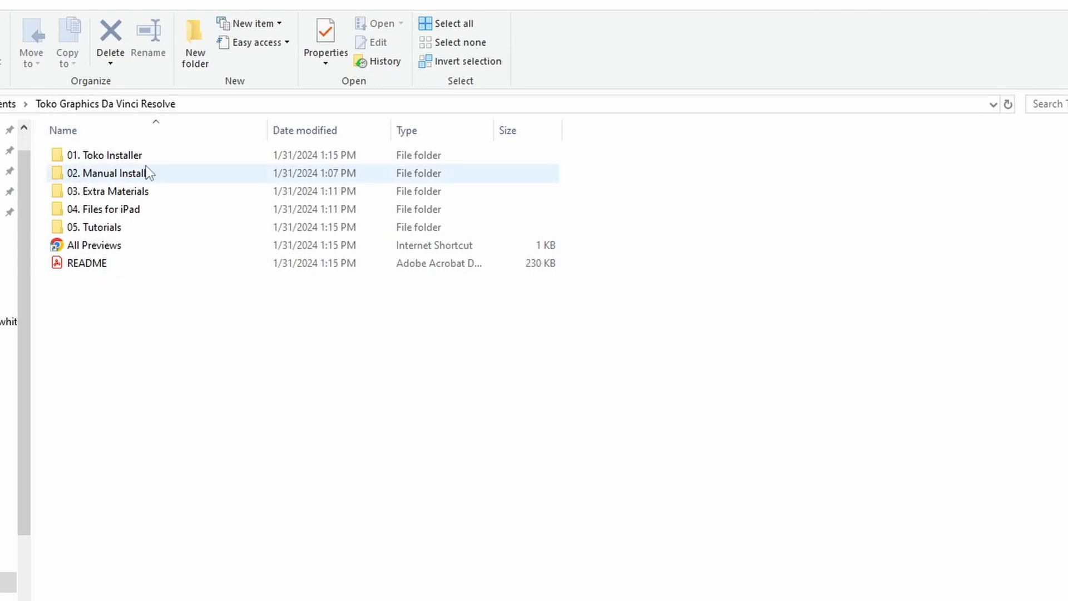
left_click(148, 309)
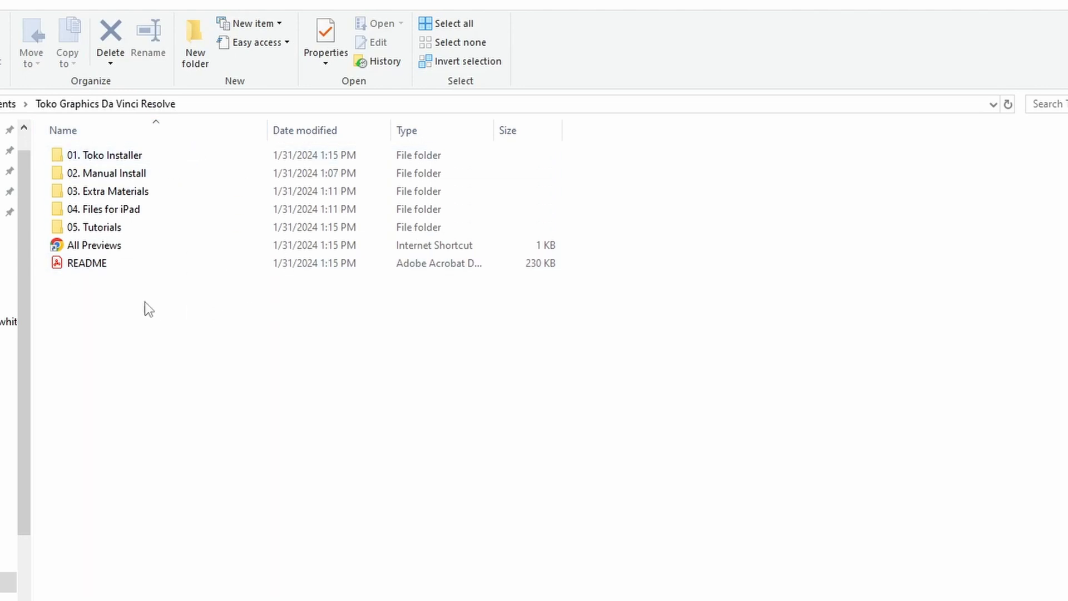
left_click(107, 154)
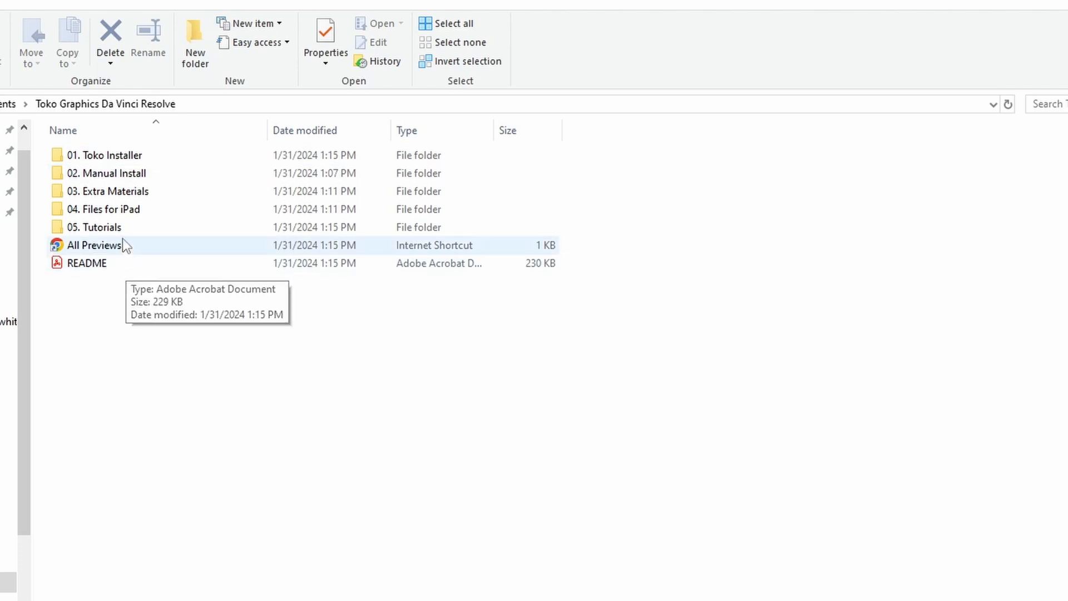
mouse_move(139, 246)
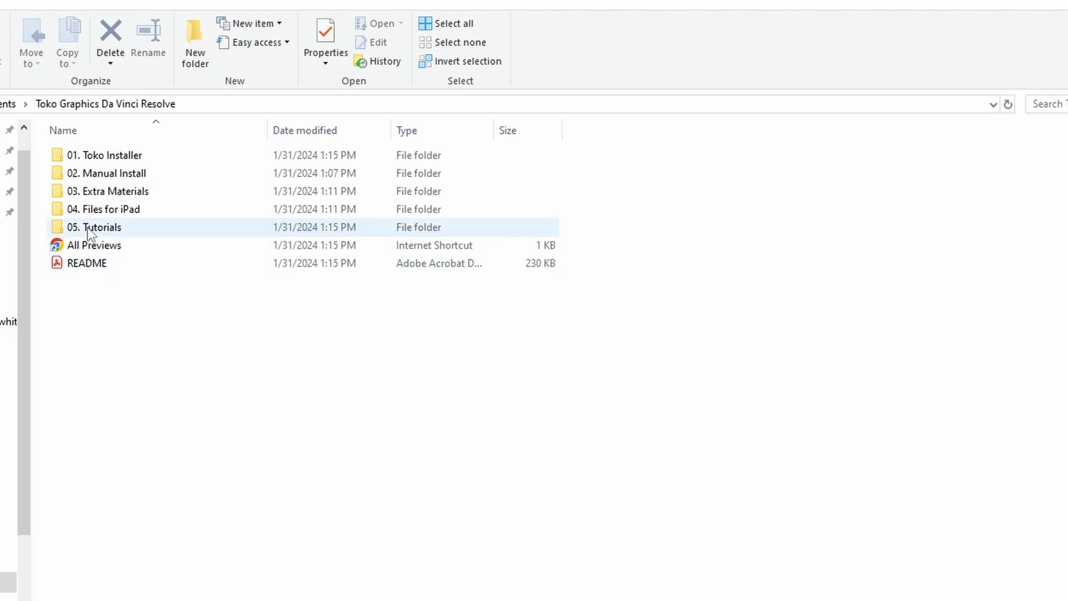
double_click(94, 227)
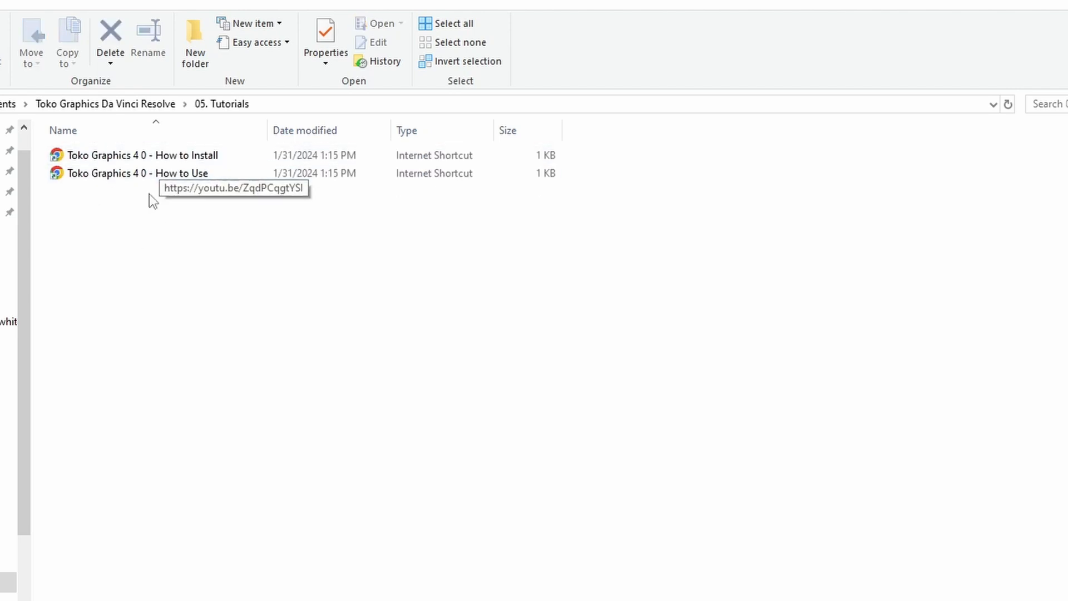
mouse_move(31, 183)
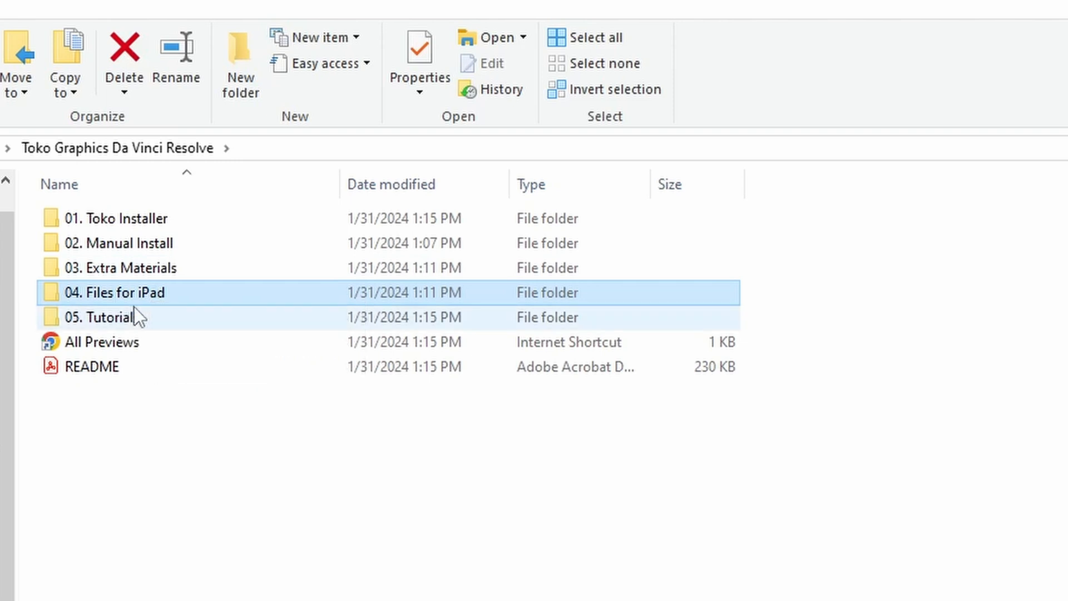
mouse_move(132, 293)
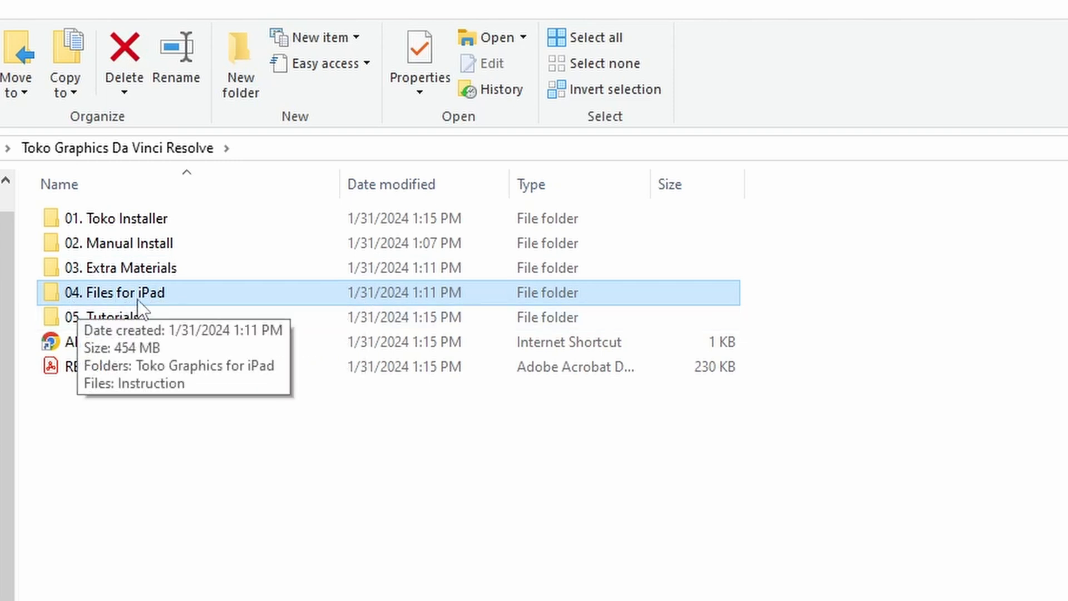
double_click(123, 293)
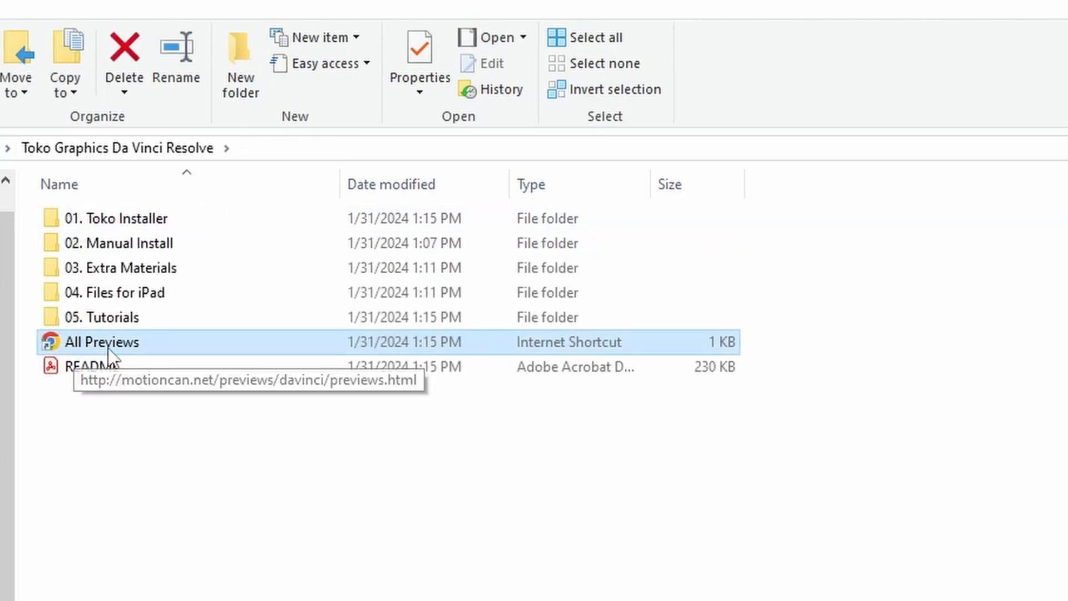
- Launch the All Previews shortcut and browse the Motioncan Typography preview thumbnails
double_click(101, 341)
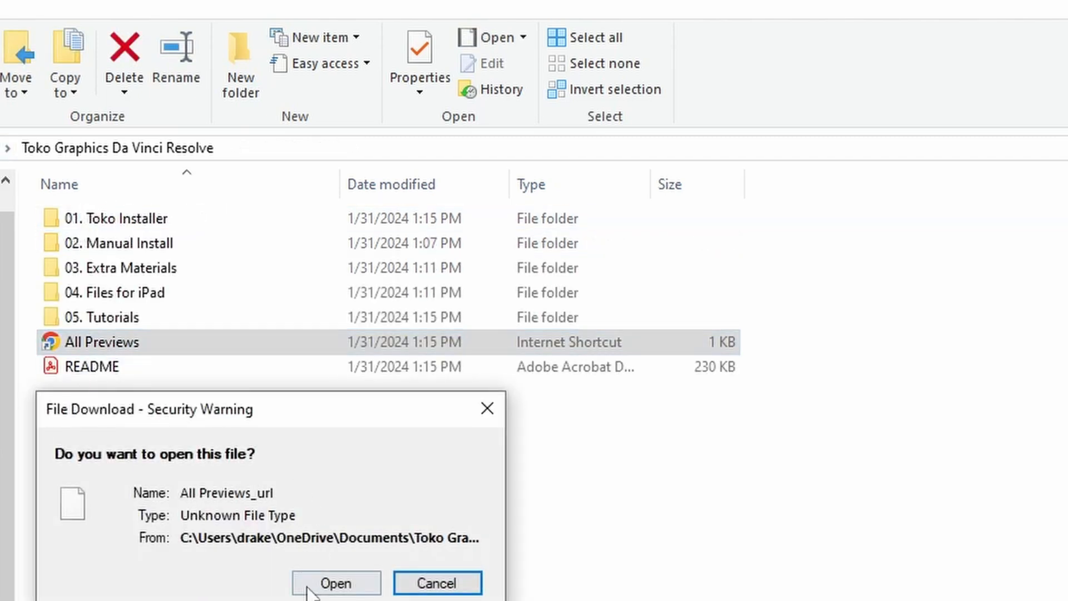
left_click(335, 583)
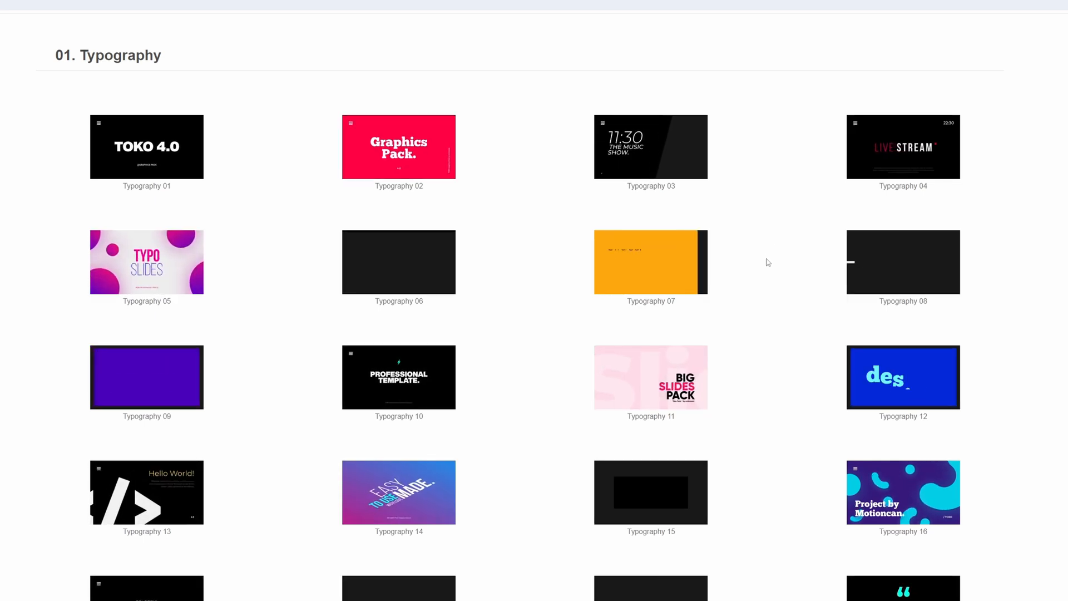
scroll("down", 3)
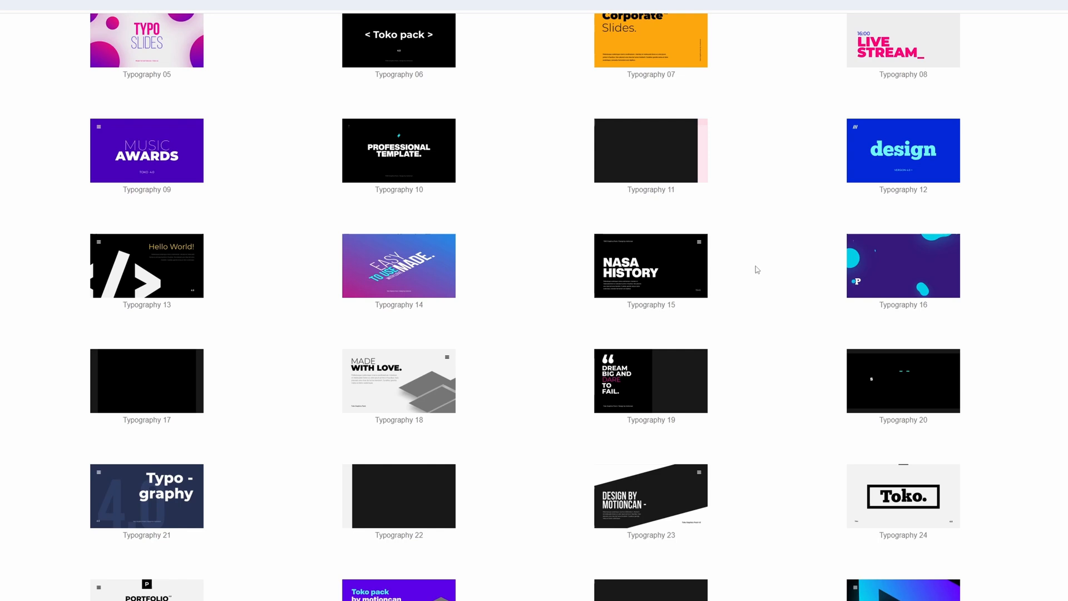
scroll("down", 3)
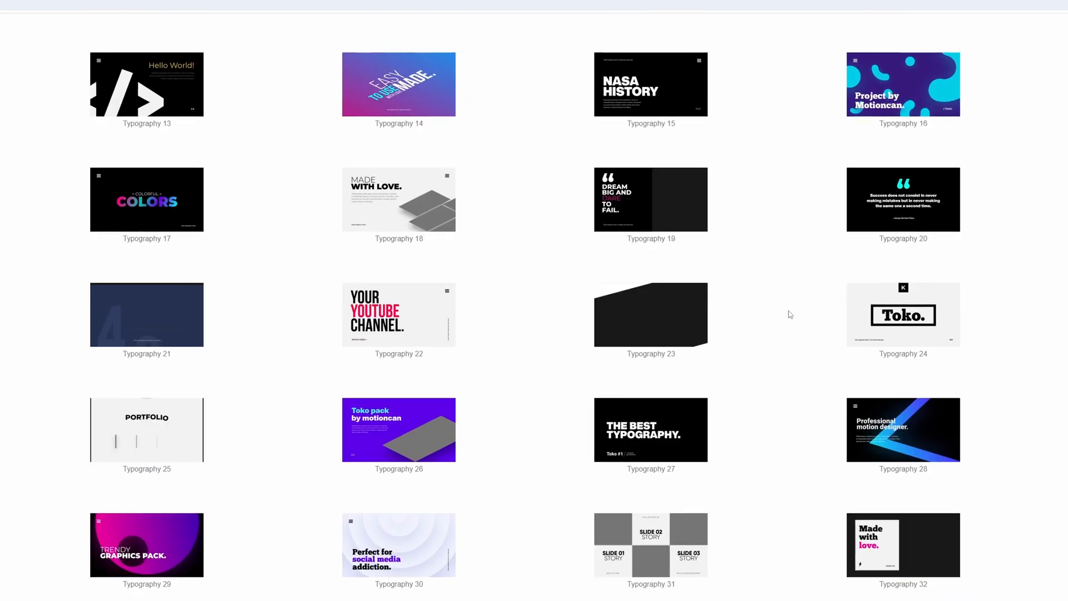
scroll("up", 3)
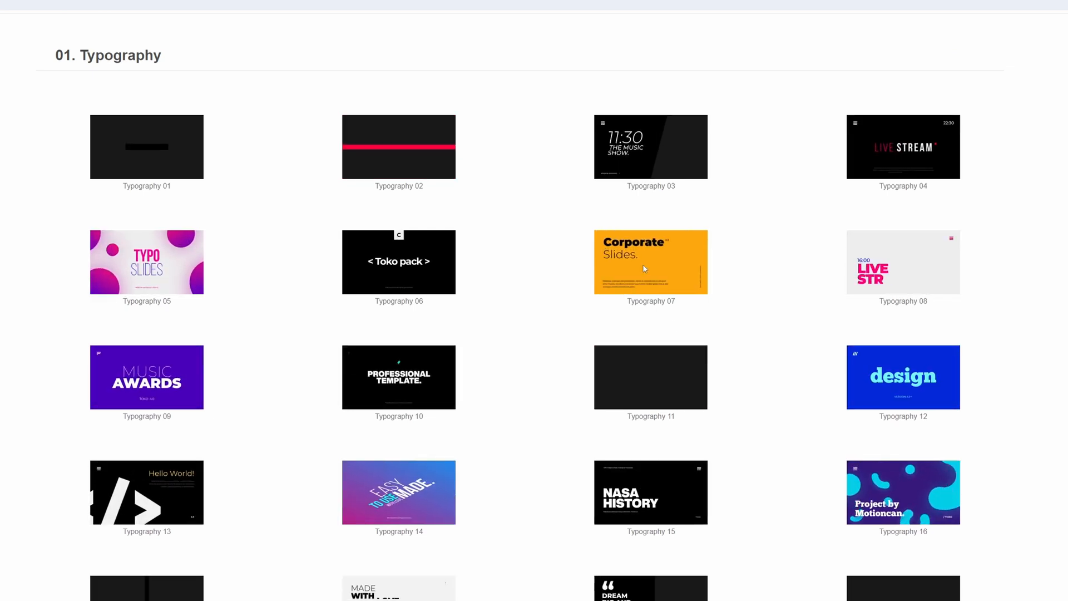
scroll("down", 3)
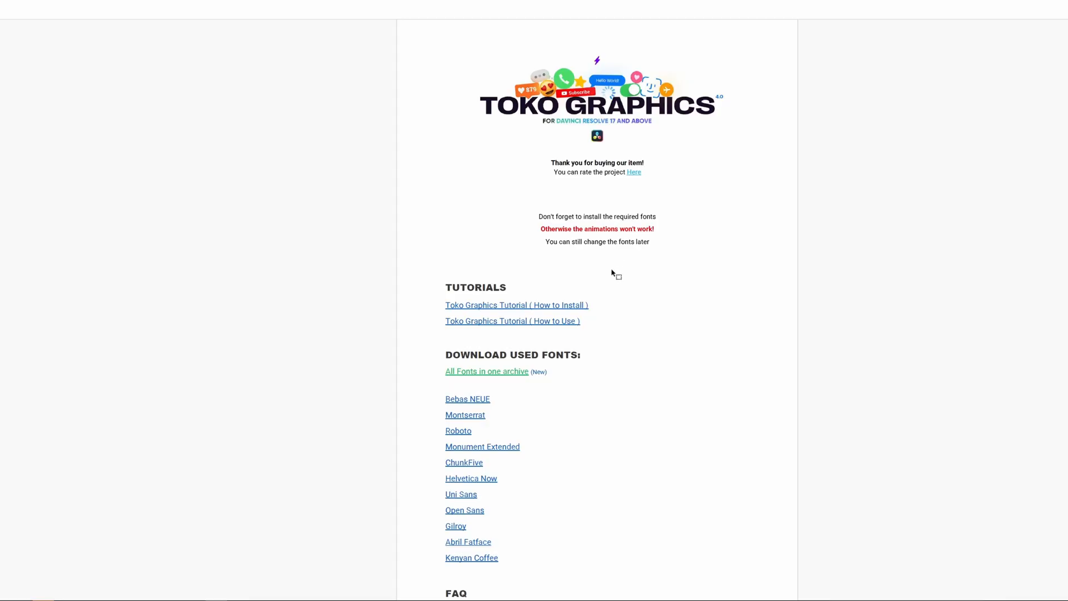
- Scroll through the README's Tutorials and Download Used Fonts sections
scroll("down", 3)
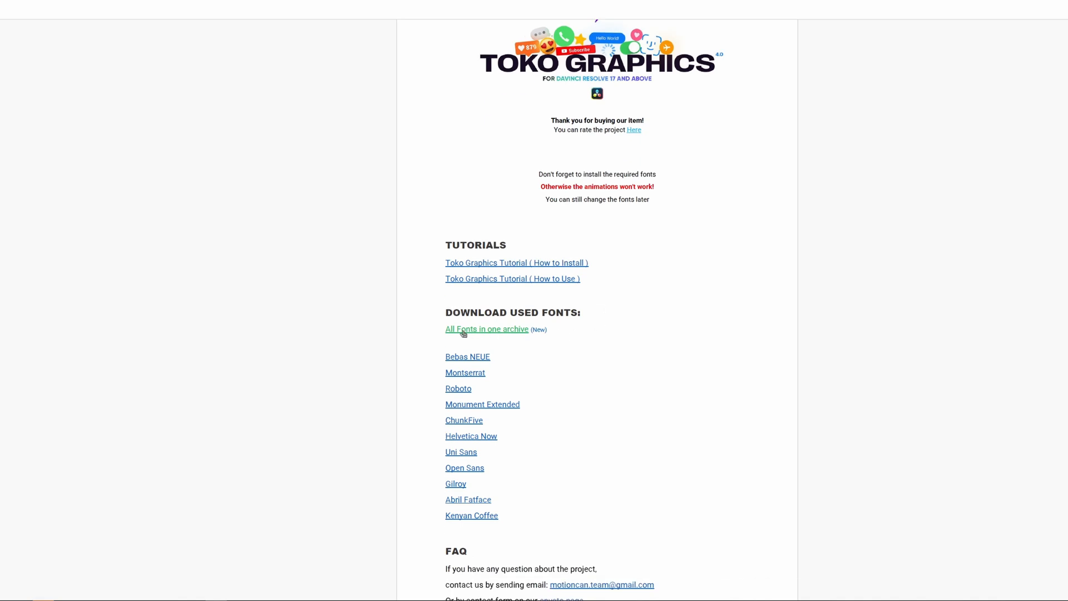
mouse_move(498, 334)
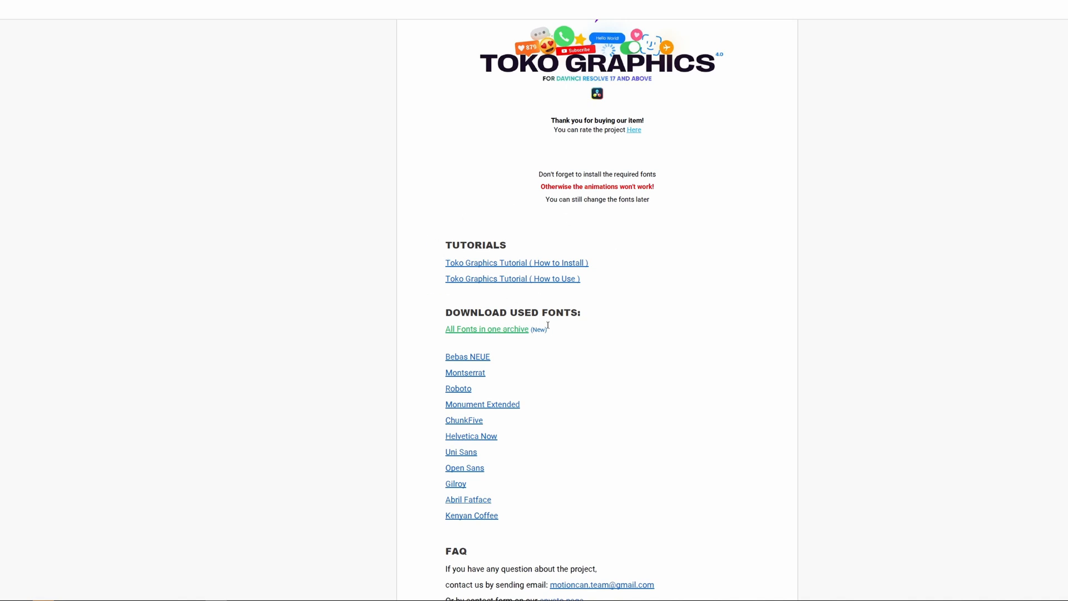
scroll("down", 3)
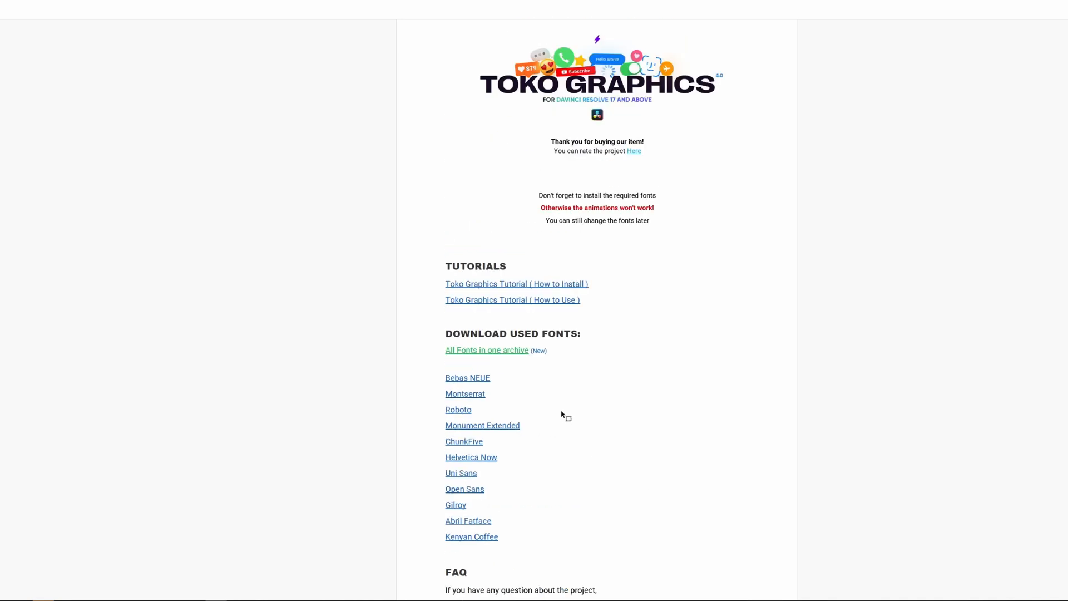
mouse_move(553, 400)
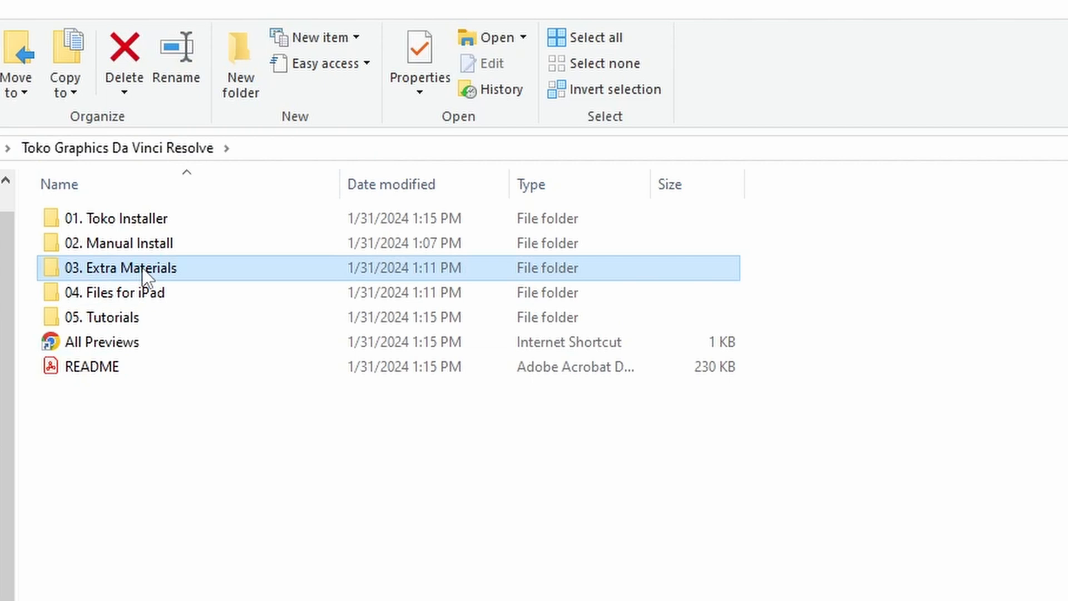
mouse_move(122, 267)
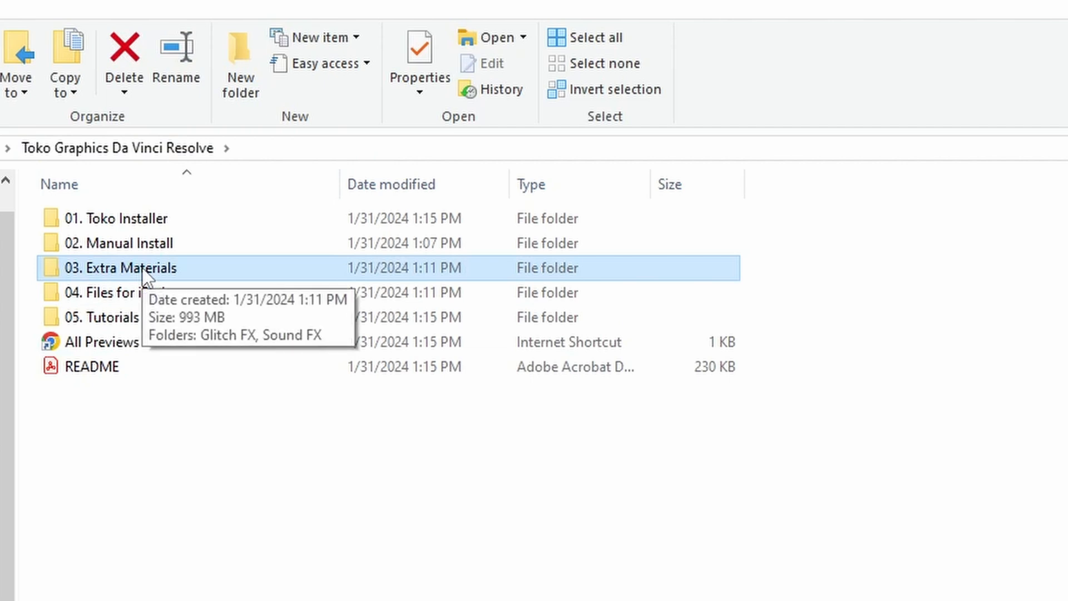
mouse_move(163, 283)
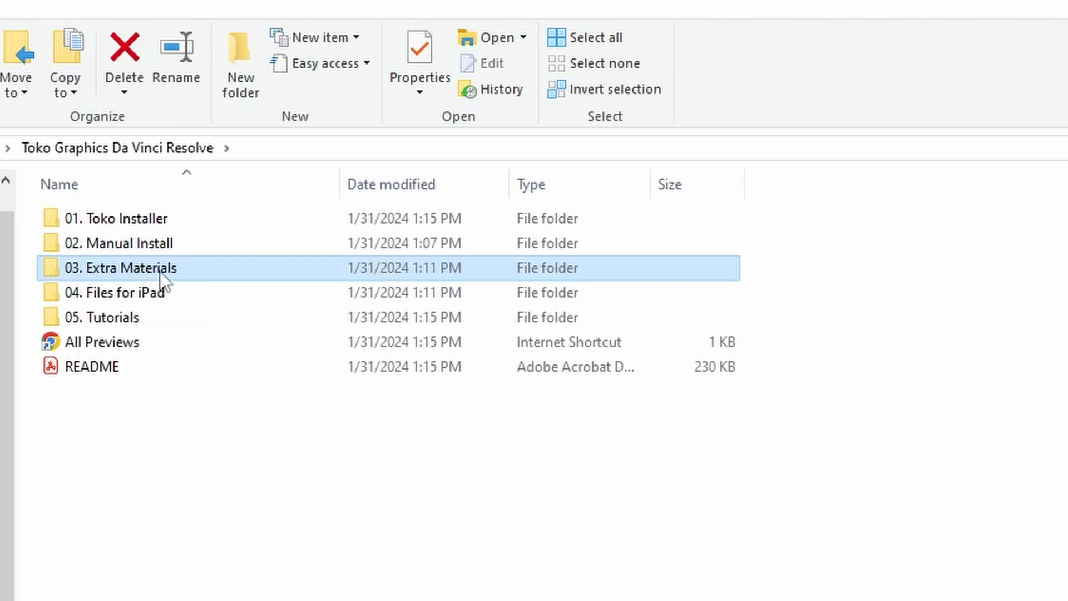
- Navigate Extra Materials > Glitch FX > Overlays > Monochrome to reach the glitch overlay clips
double_click(126, 267)
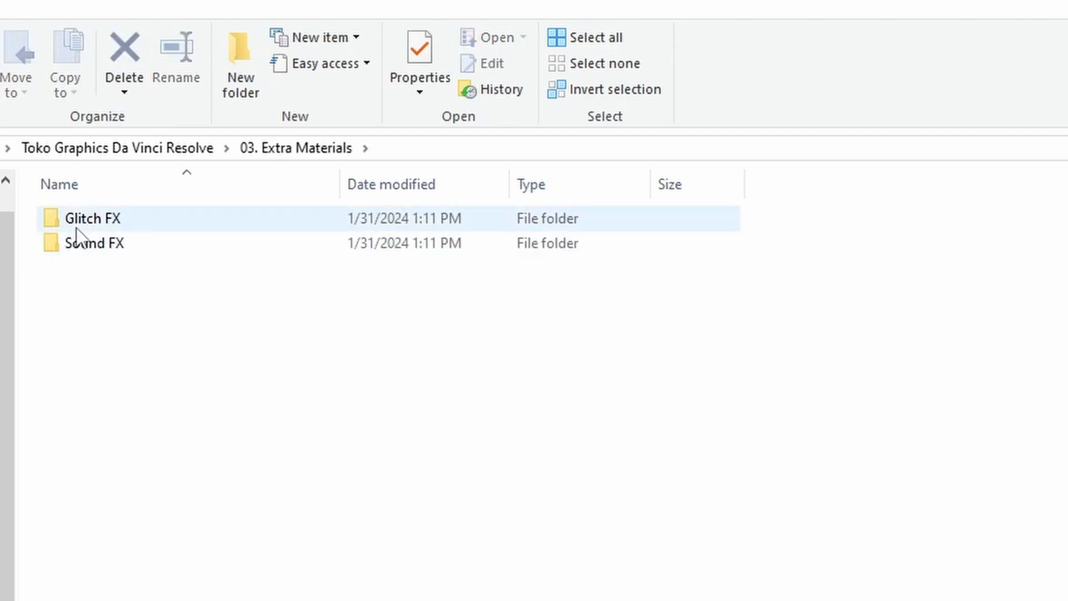
double_click(89, 218)
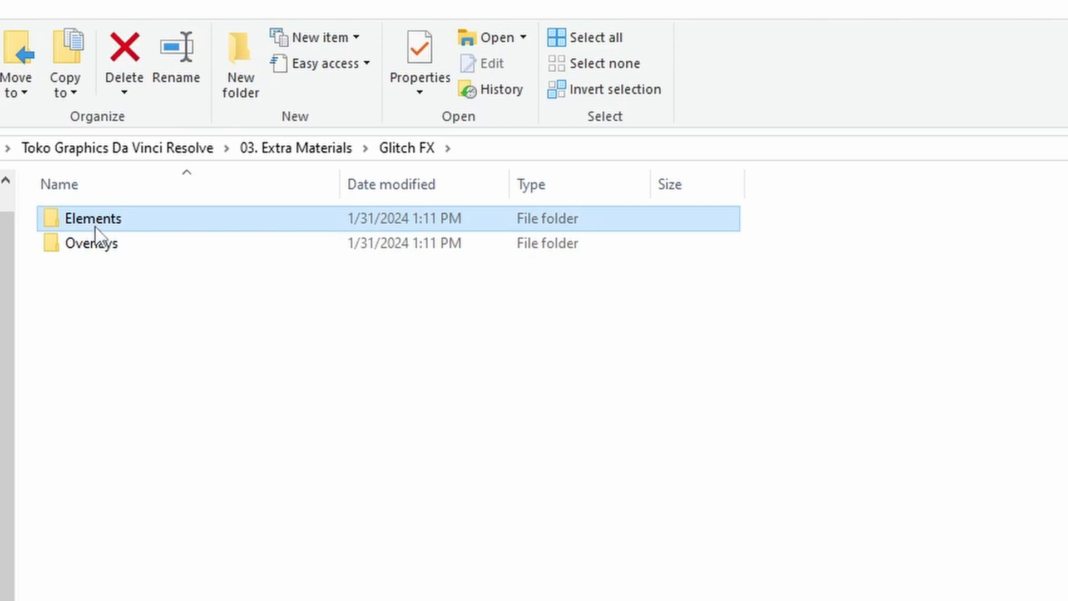
double_click(93, 218)
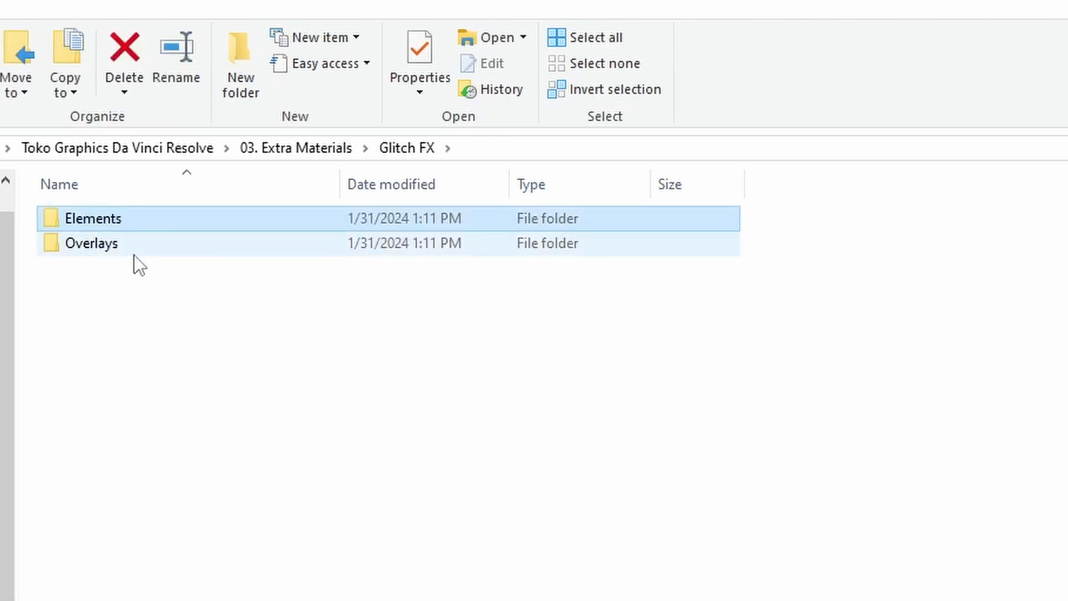
double_click(93, 243)
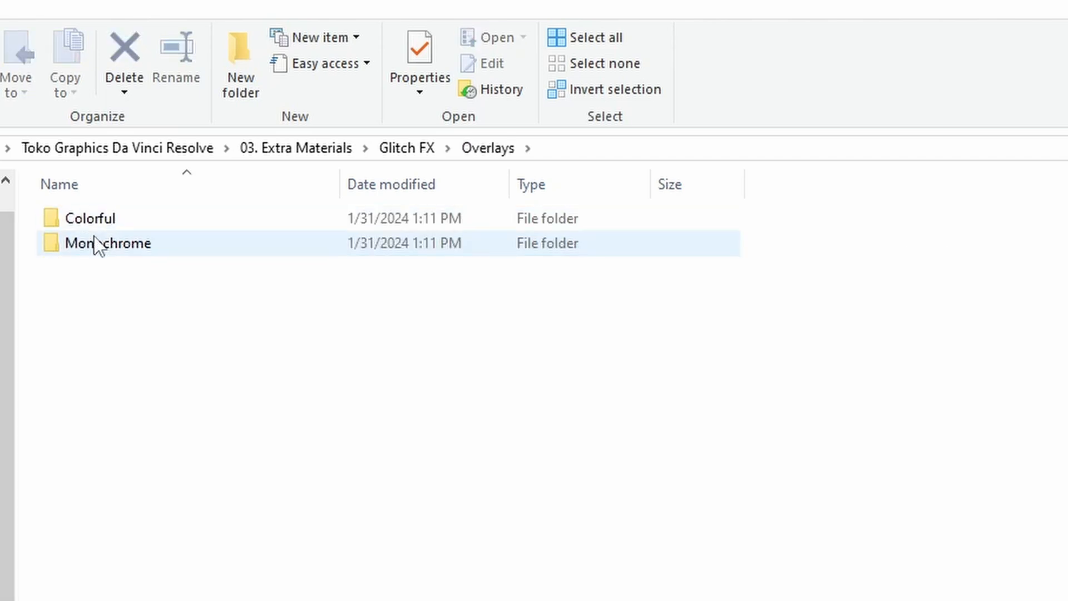
double_click(107, 244)
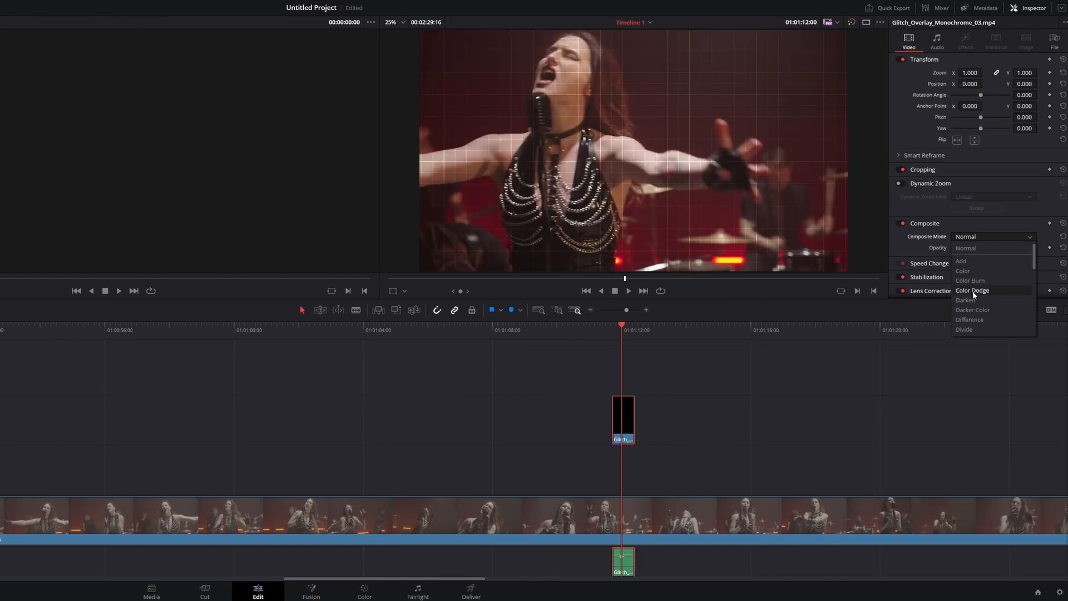
- Give the Glitch_Overlay_Monochrome_03 clip a blend composite mode over the concert footage
left_click(973, 291)
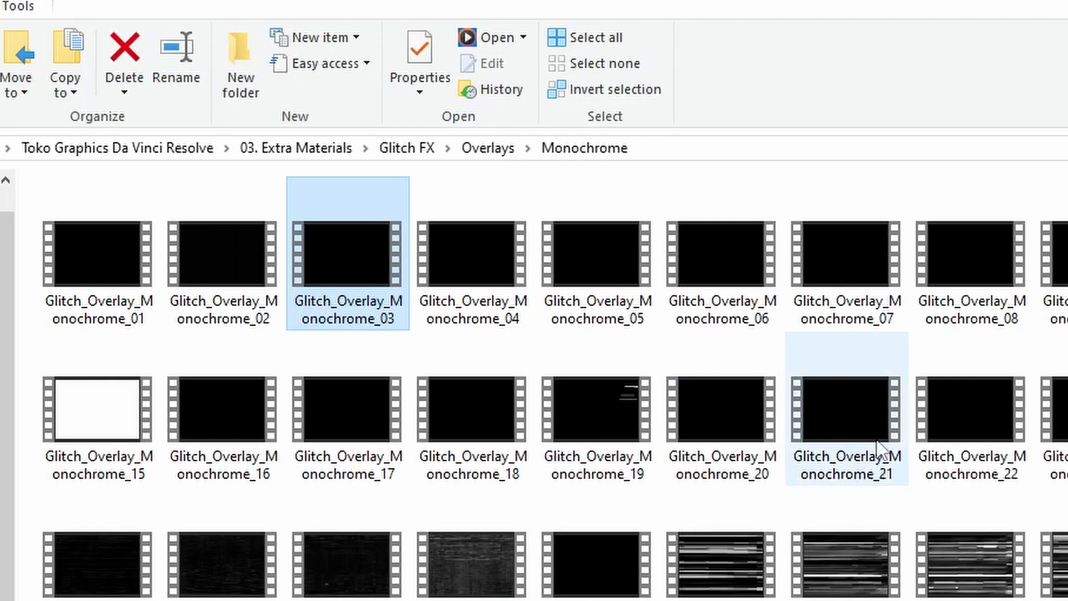
mouse_move(749, 578)
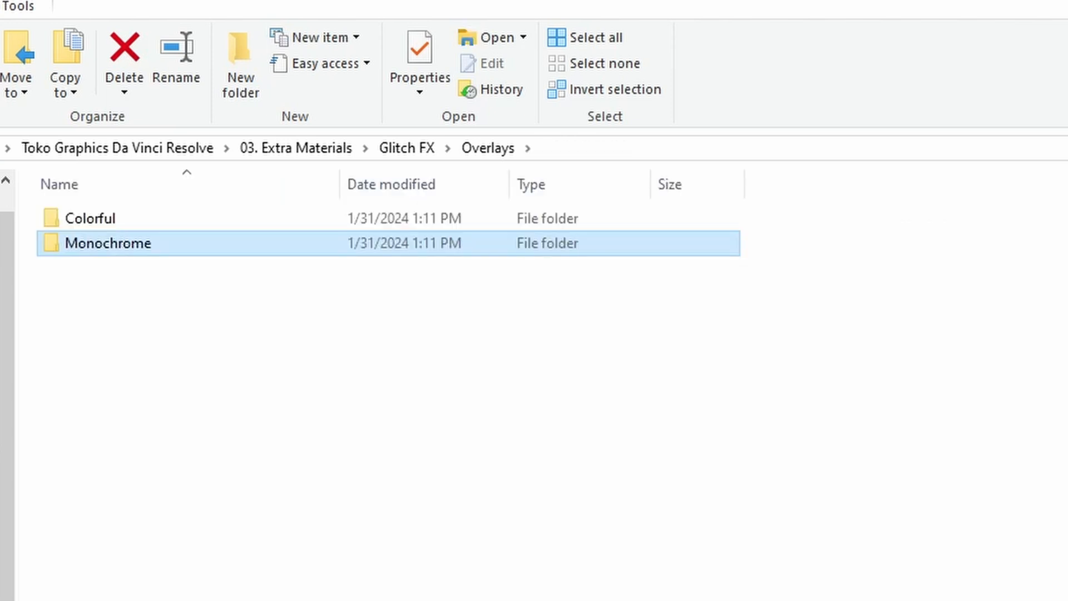
- Go back to Extra Materials and browse the Sound FX category folders
left_click(295, 148)
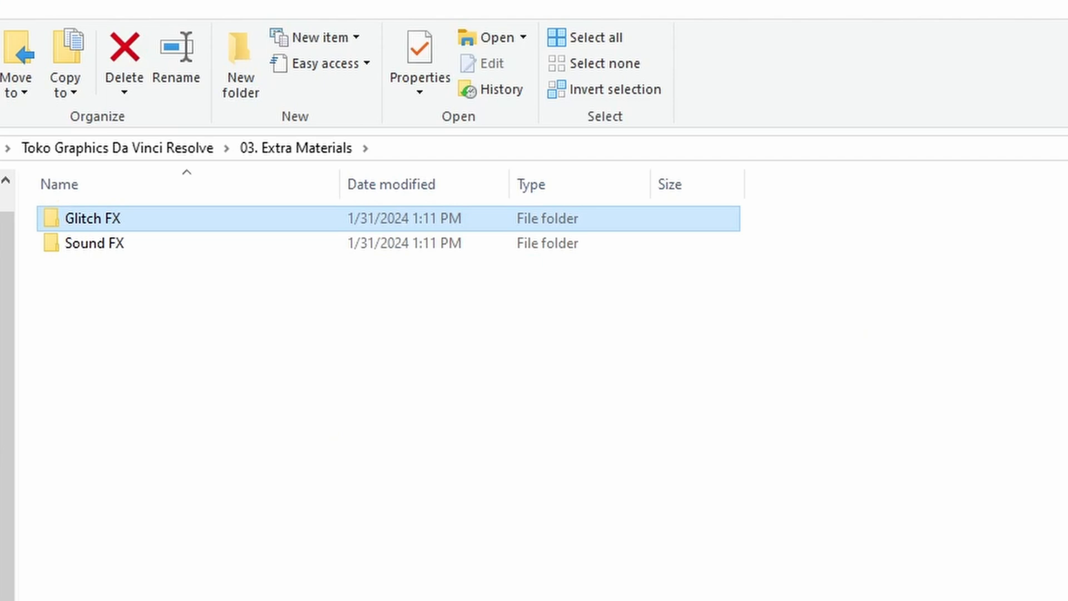
double_click(95, 243)
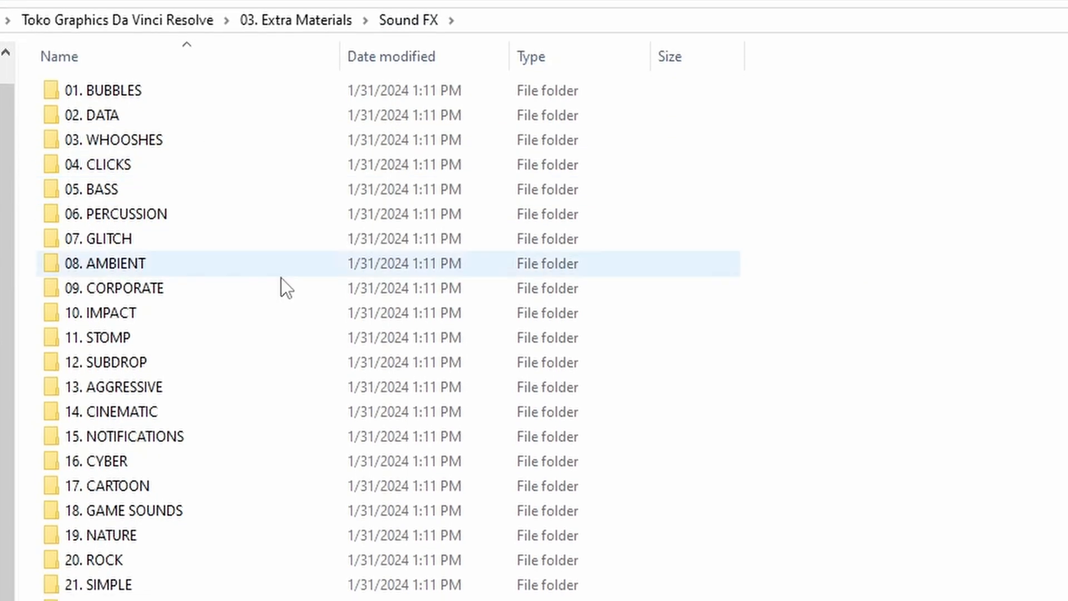
scroll("down", 3)
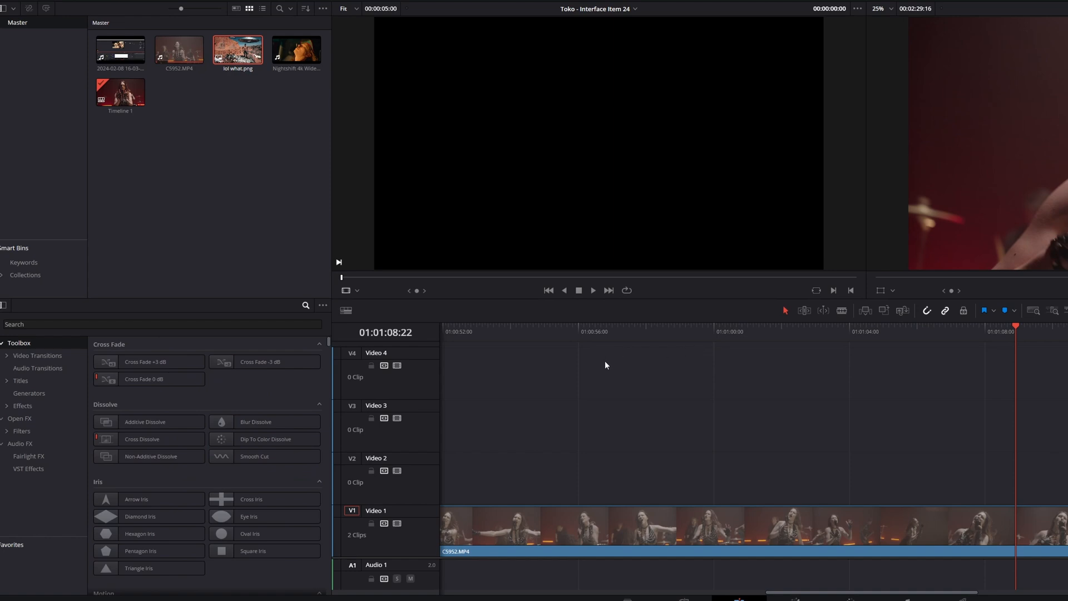
- Filter the Effects Library to 'toko' and pick a Typography title from the results
left_click(163, 324)
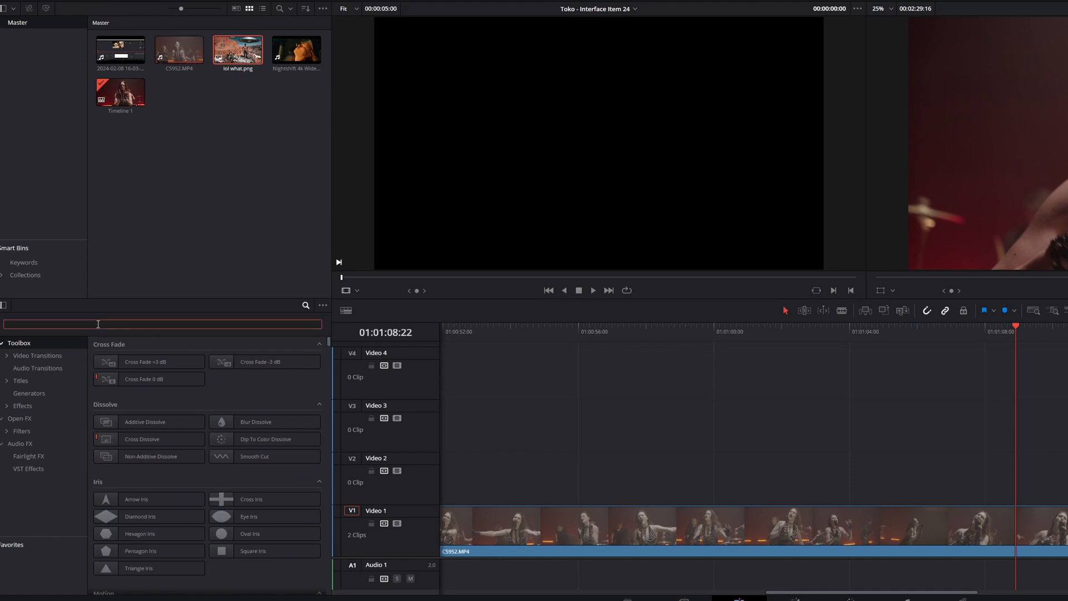
type("toko")
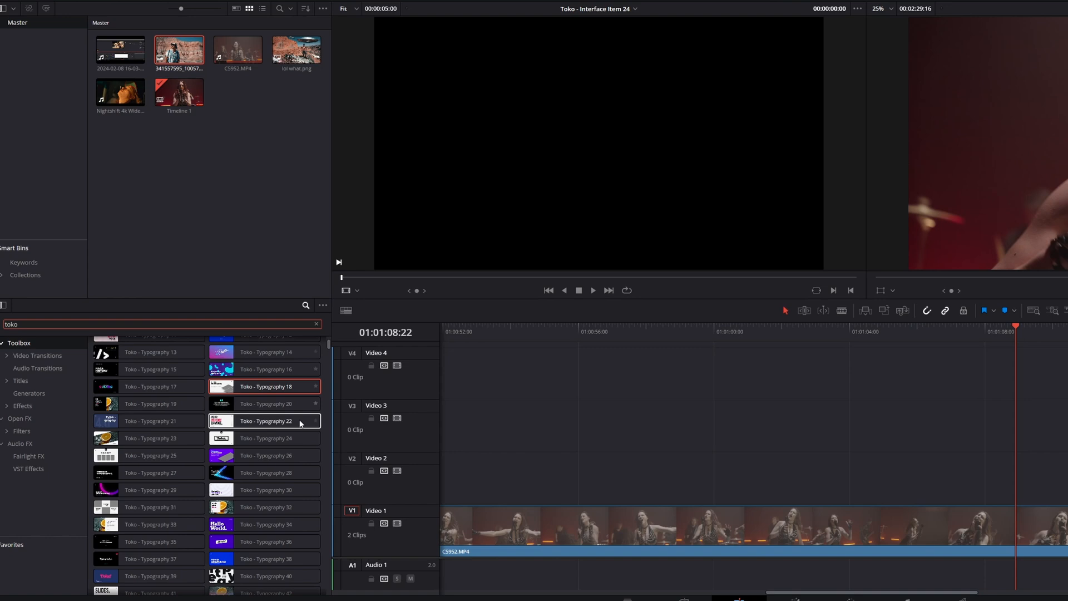
mouse_move(265, 455)
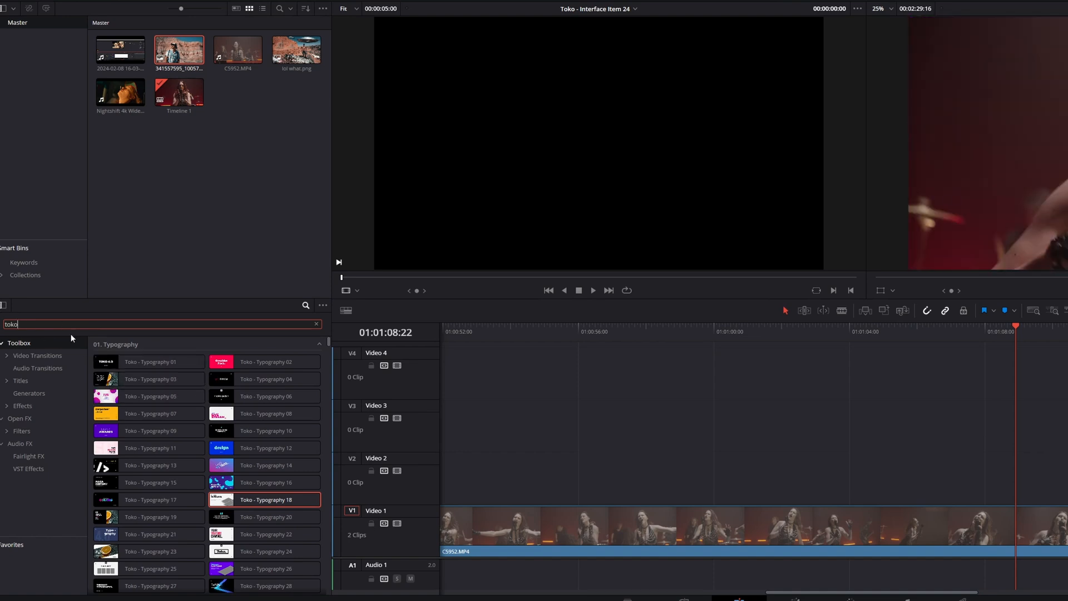
scroll("down", 3)
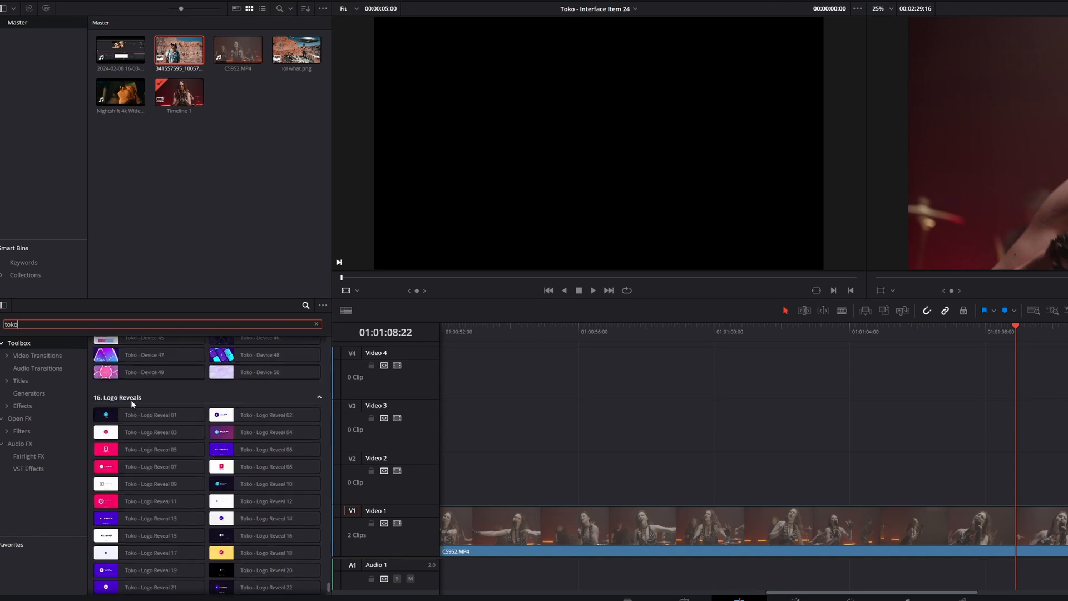
left_click(149, 448)
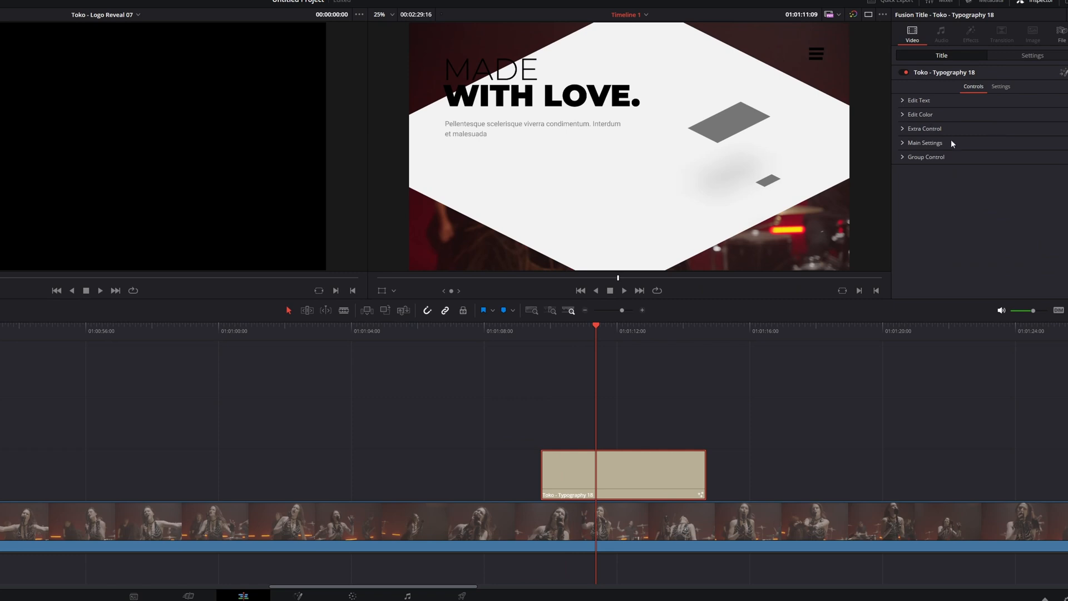
- Set the Typography 18 title's Text A Position X to 1.011 under Extra Control
left_click(925, 128)
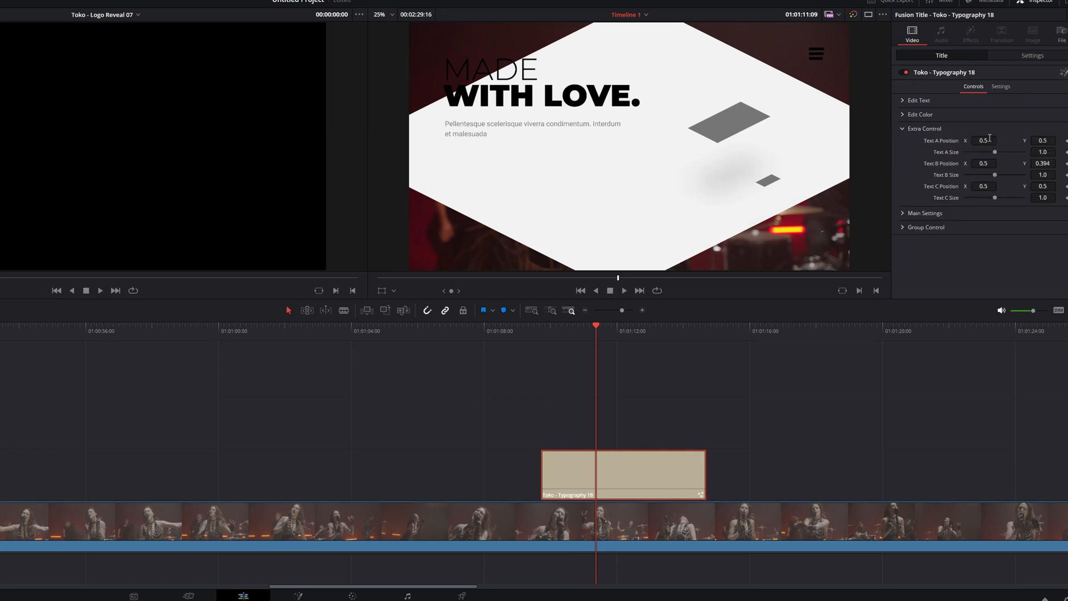
type("1.011")
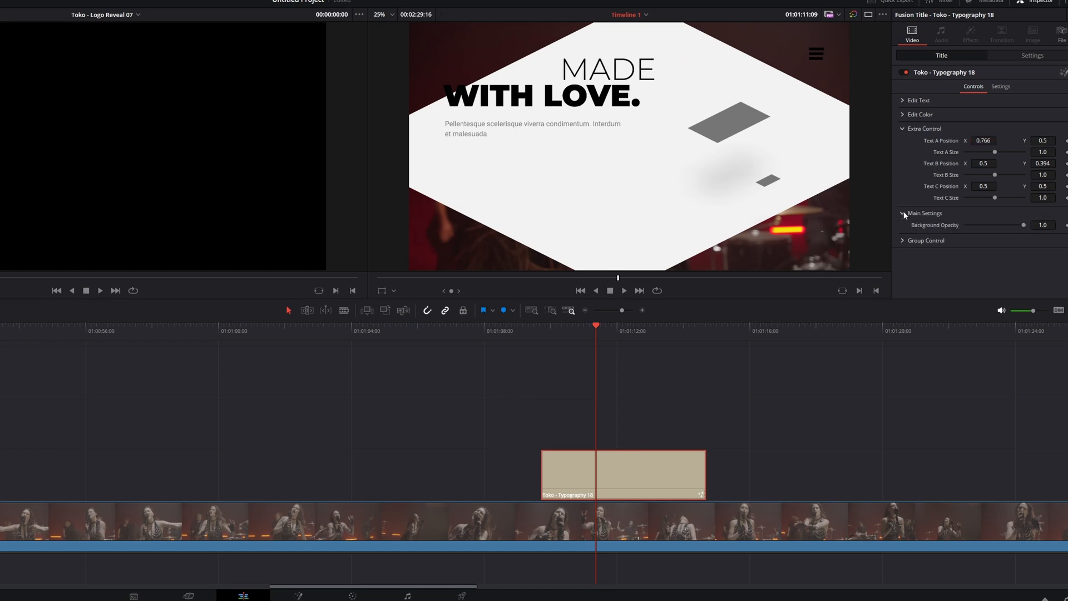
- Test lower Background Opacity values and bring it back near full, then bring up the title clip's options
left_click_drag(1024, 224, 1012, 225)
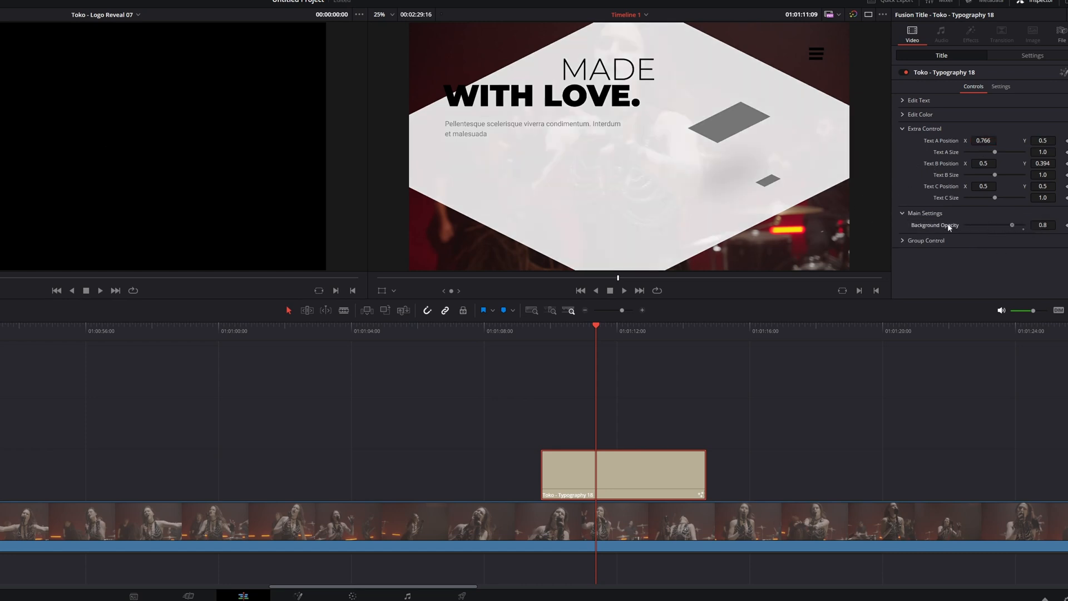
left_click_drag(1012, 225, 983, 225)
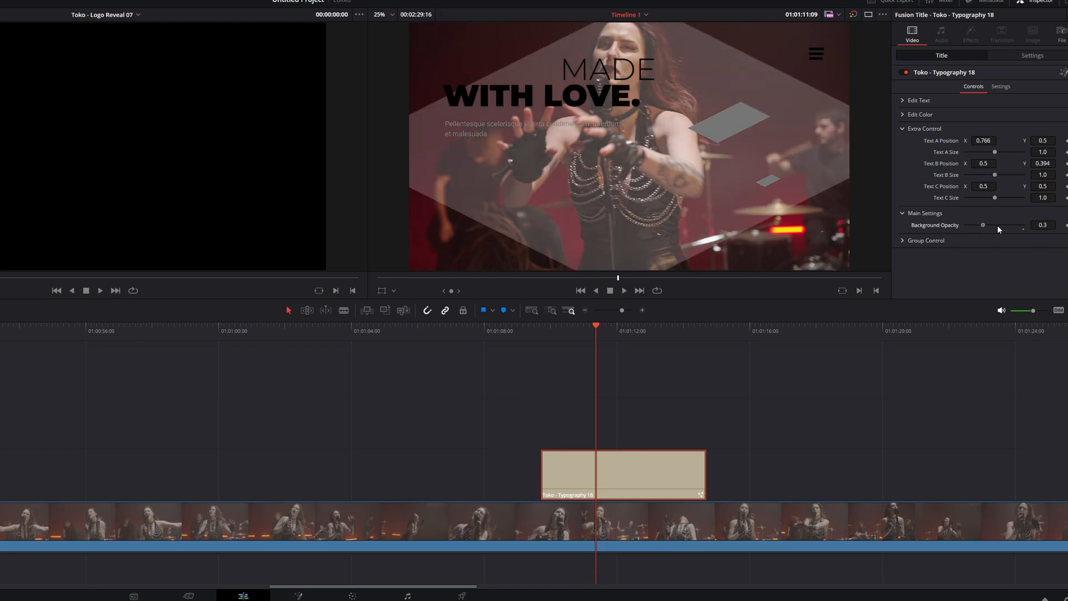
left_click_drag(985, 225, 1010, 225)
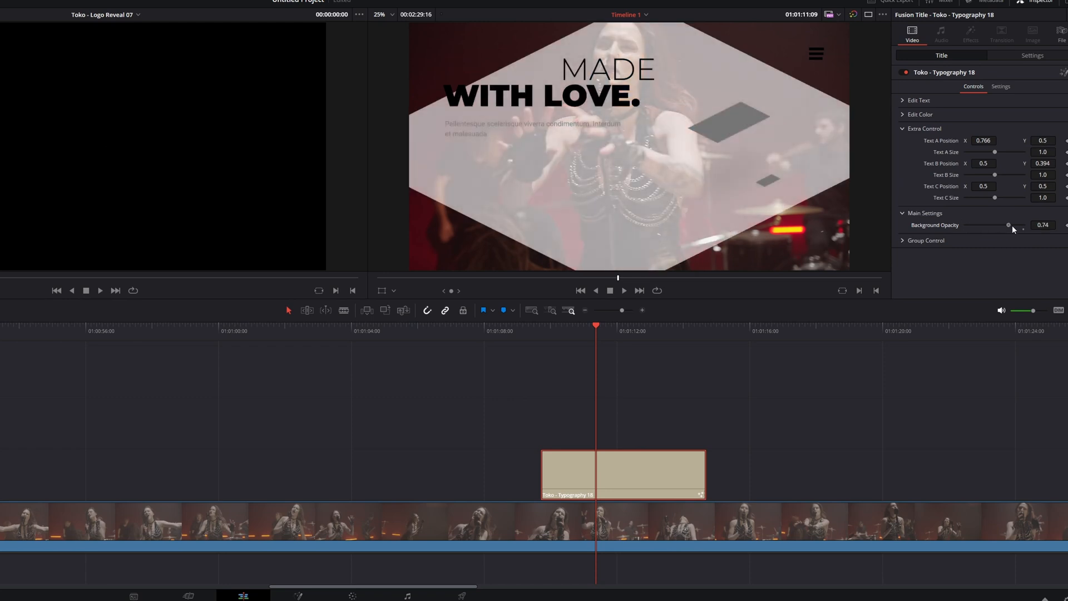
left_click_drag(1009, 225, 1015, 225)
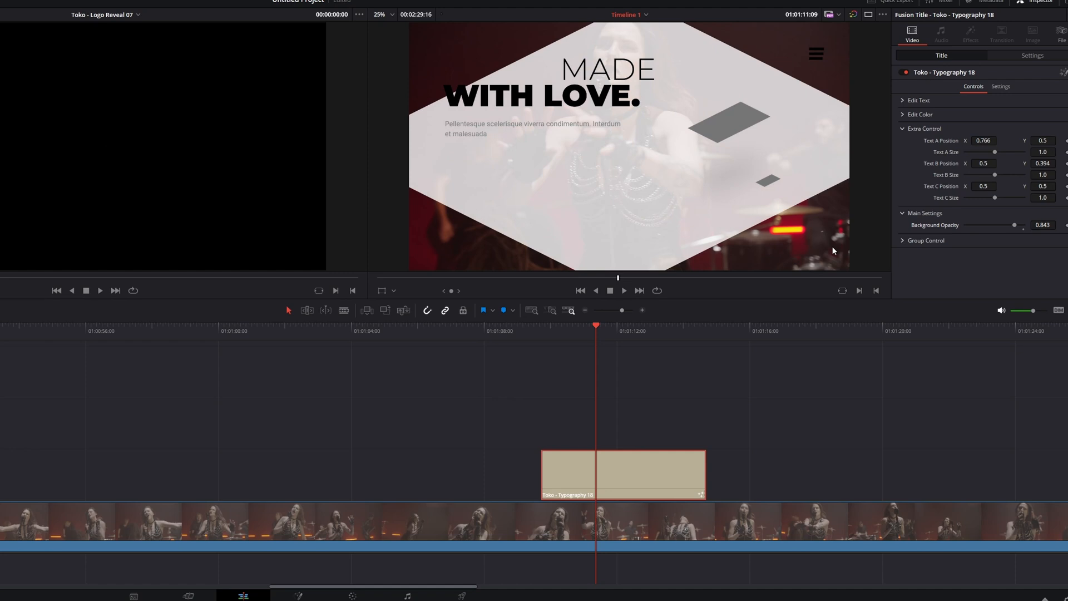
mouse_move(1015, 227)
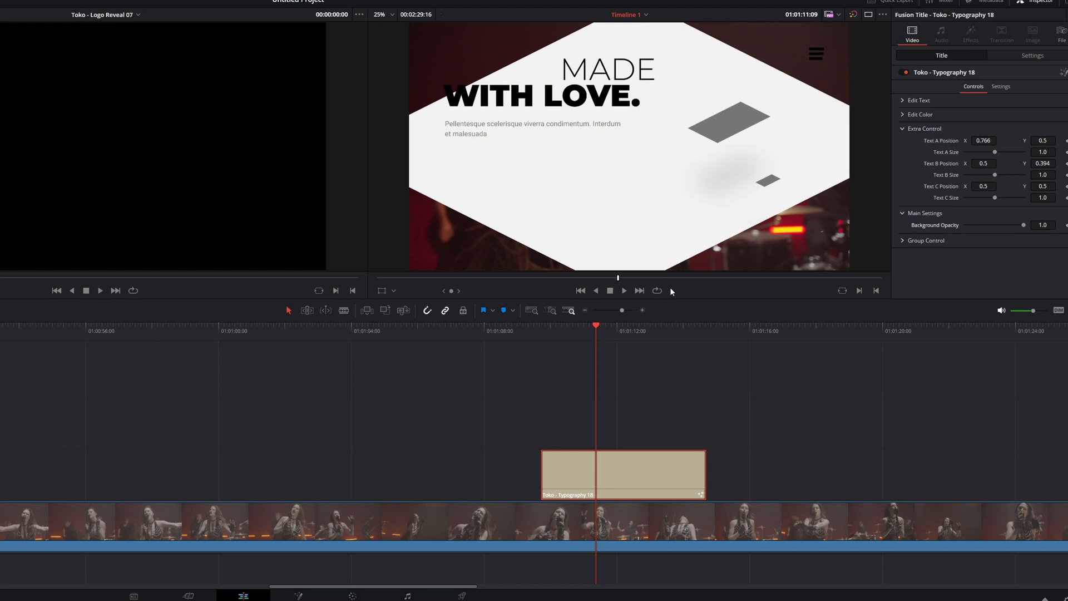
mouse_move(641, 335)
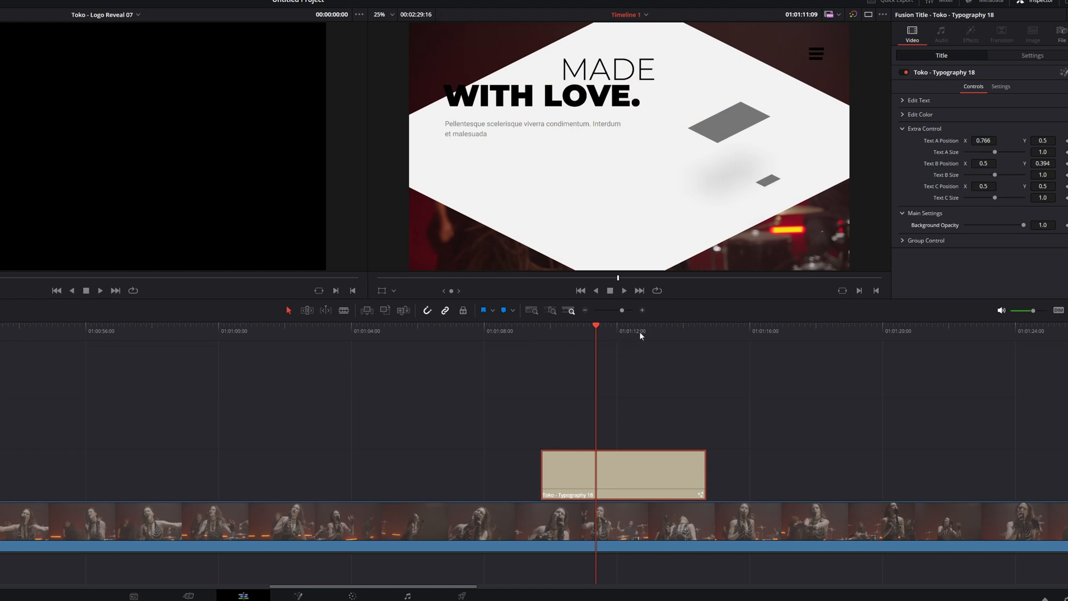
left_click(639, 331)
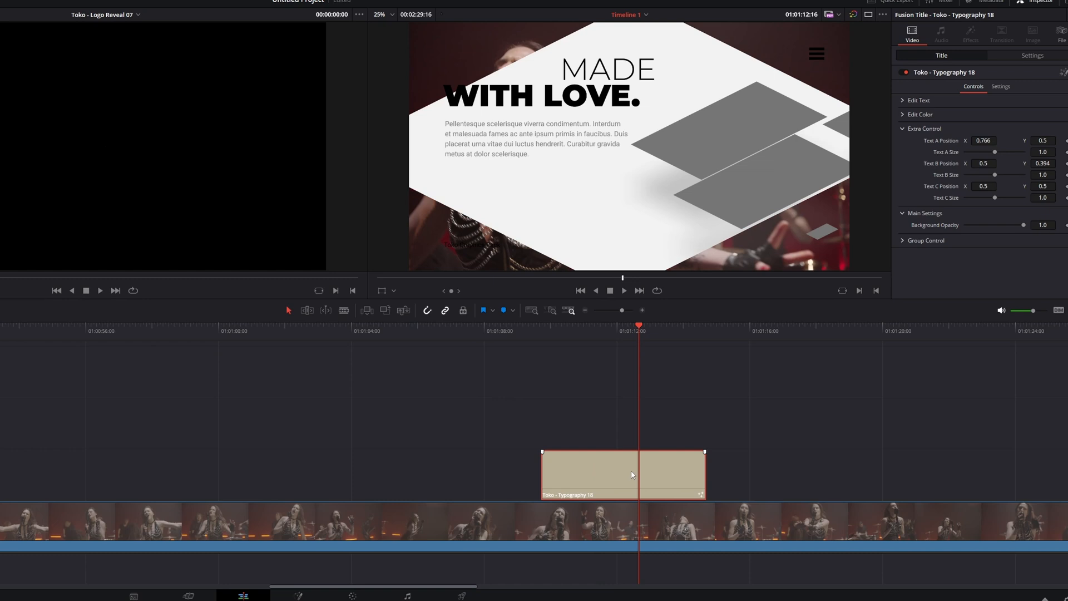
right_click(631, 475)
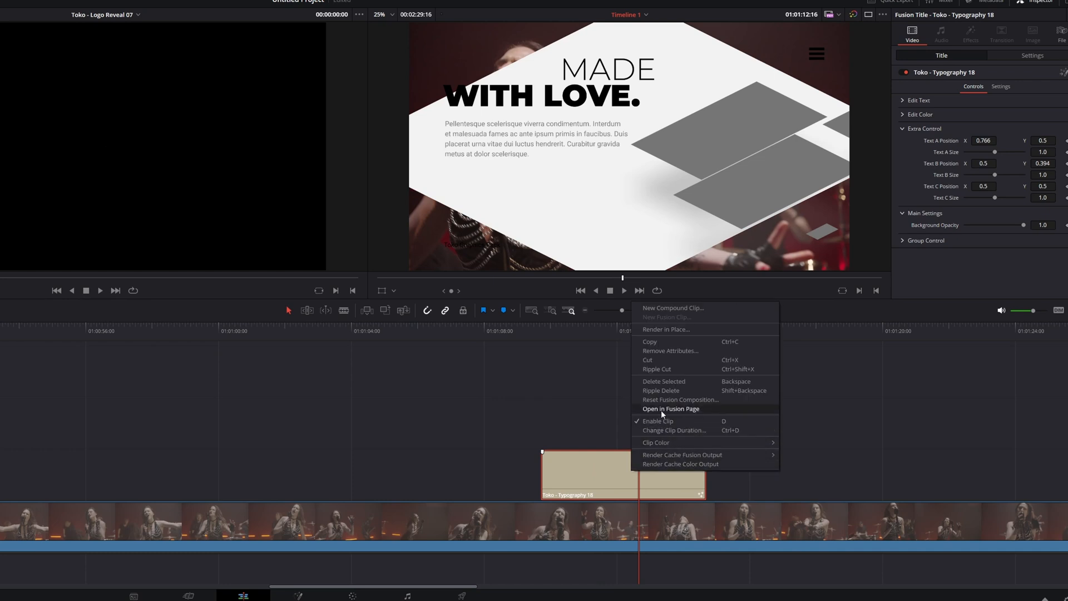
- In the Fusion page, replace the title's YOUR_MEDIA placeholders with the man-in-hat photo
left_click(670, 409)
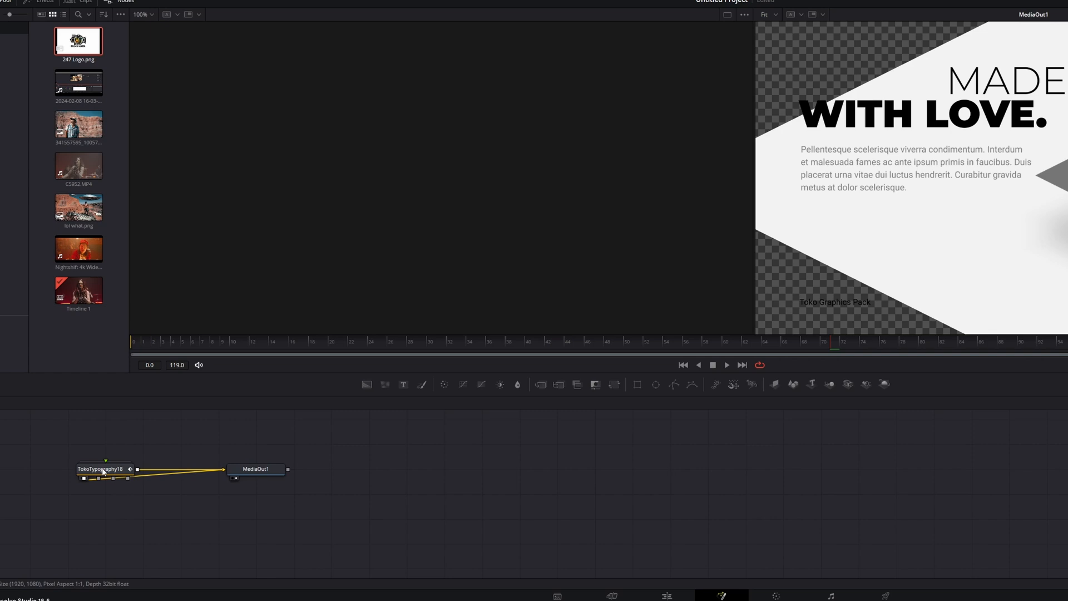
double_click(102, 469)
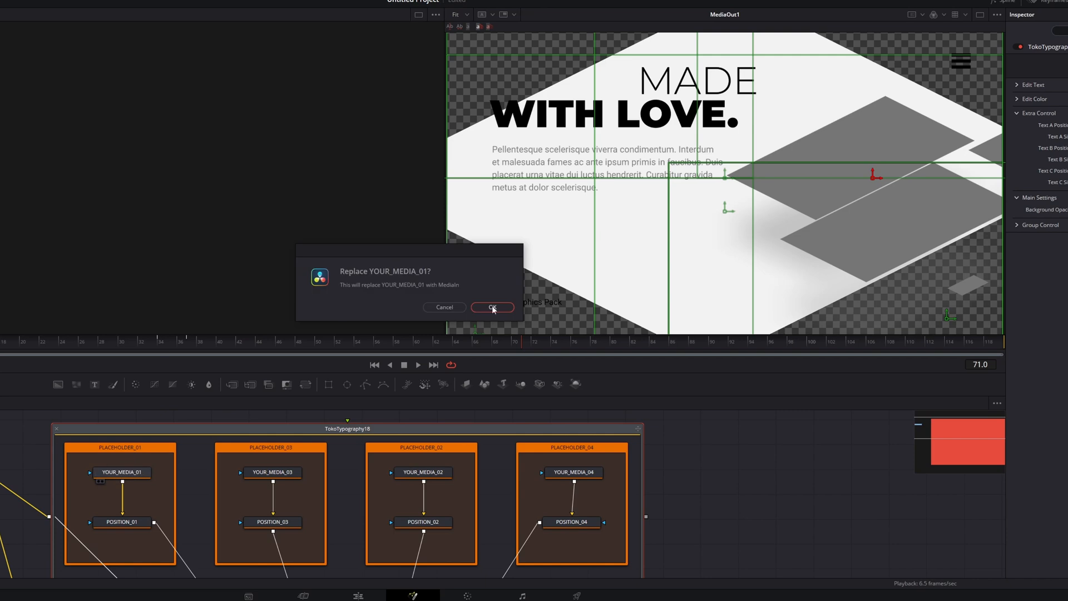
left_click(492, 307)
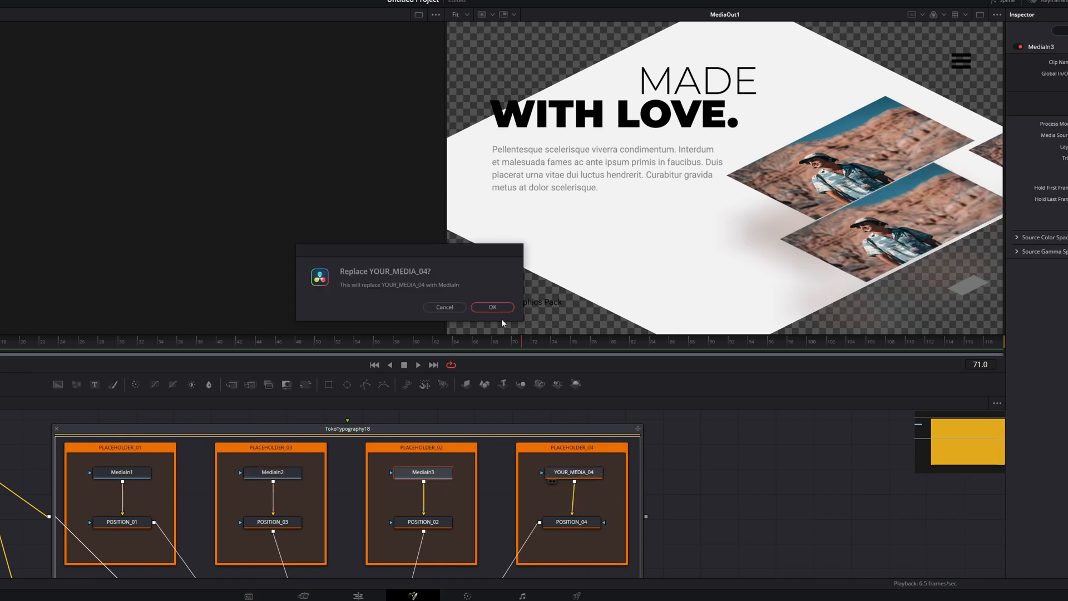
left_click(492, 307)
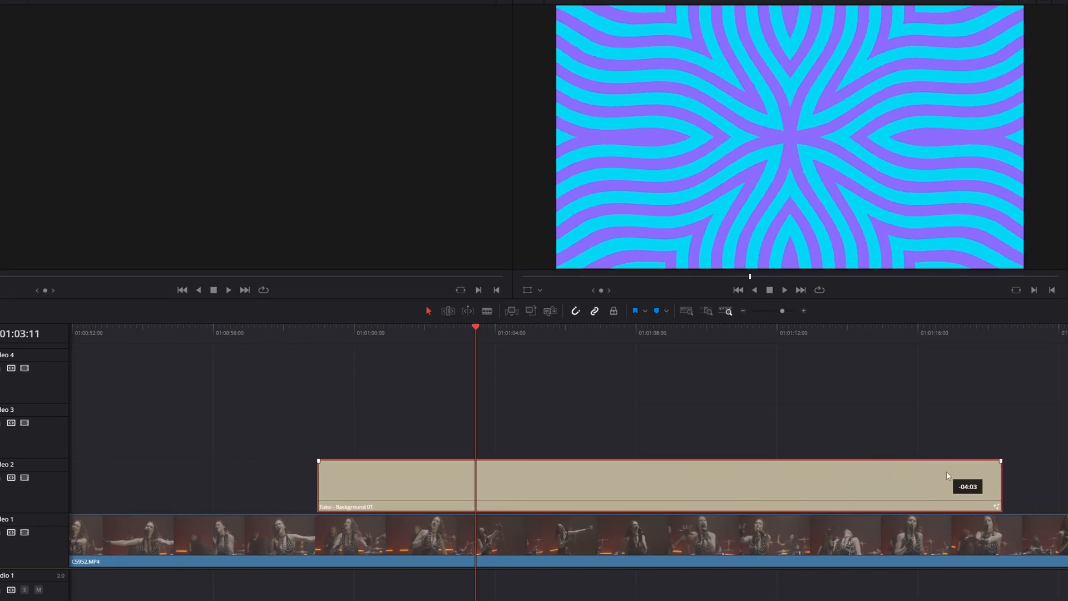
- Trim Background 01 on Video 2 to run from the timeline start to just past 01:01:16
left_click_drag(998, 485, 497, 485)
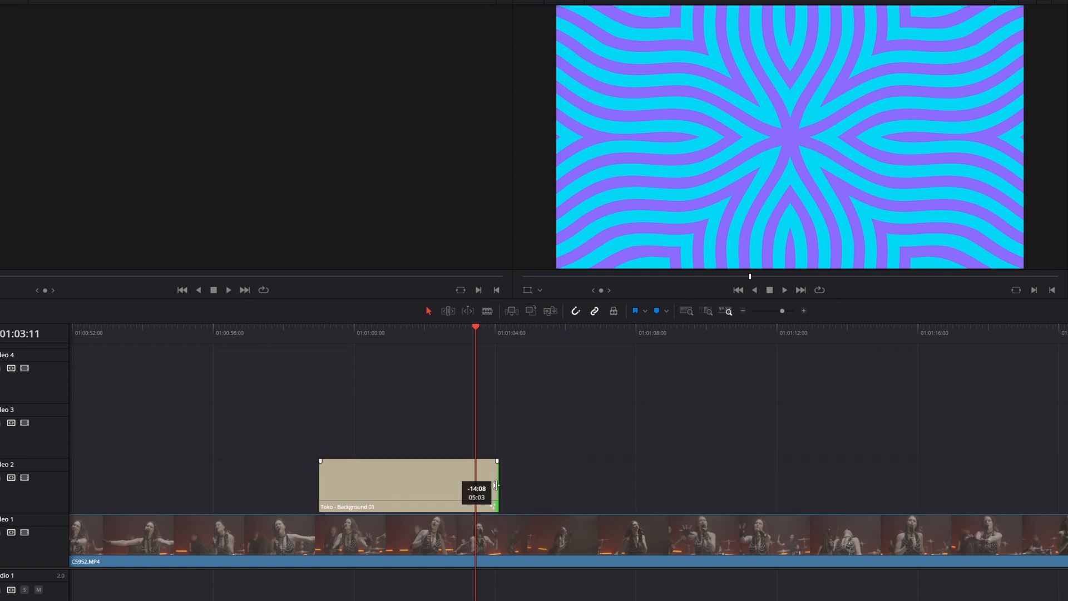
left_click_drag(495, 484, 1067, 484)
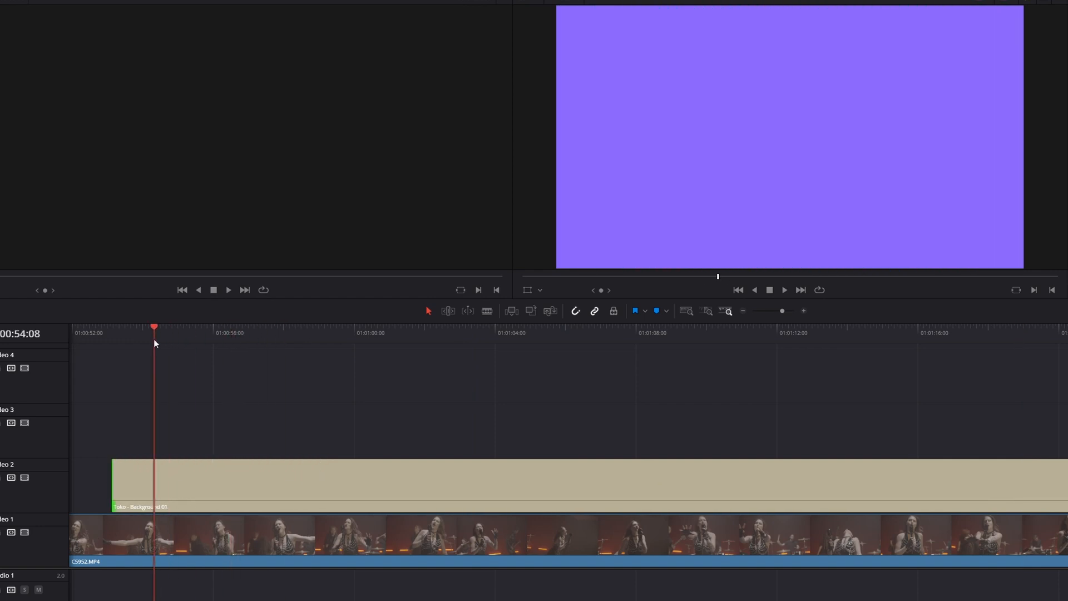
left_click(271, 333)
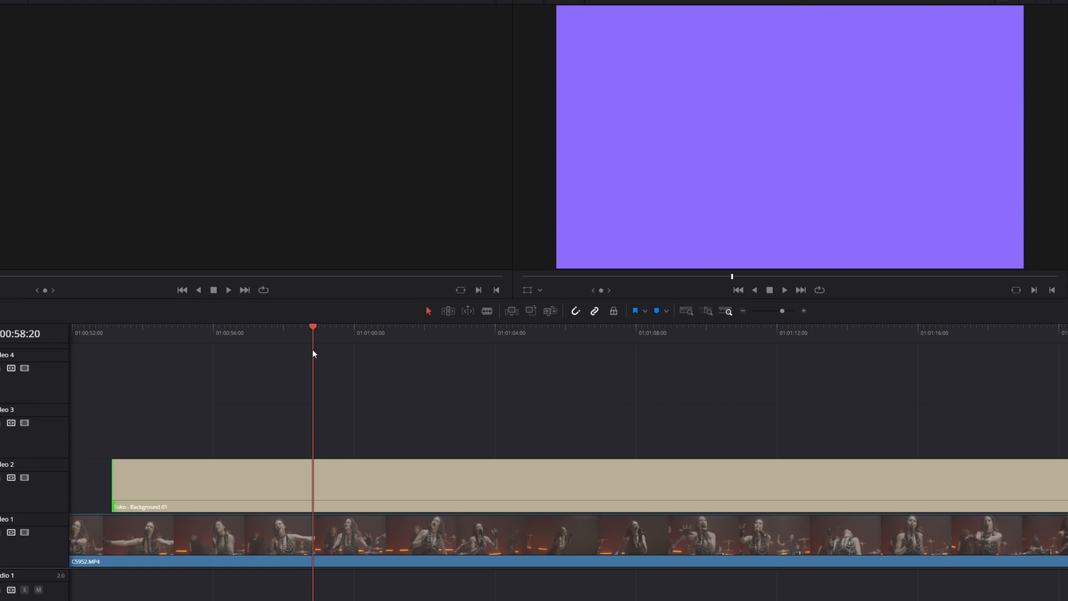
left_click_drag(110, 485, 154, 484)
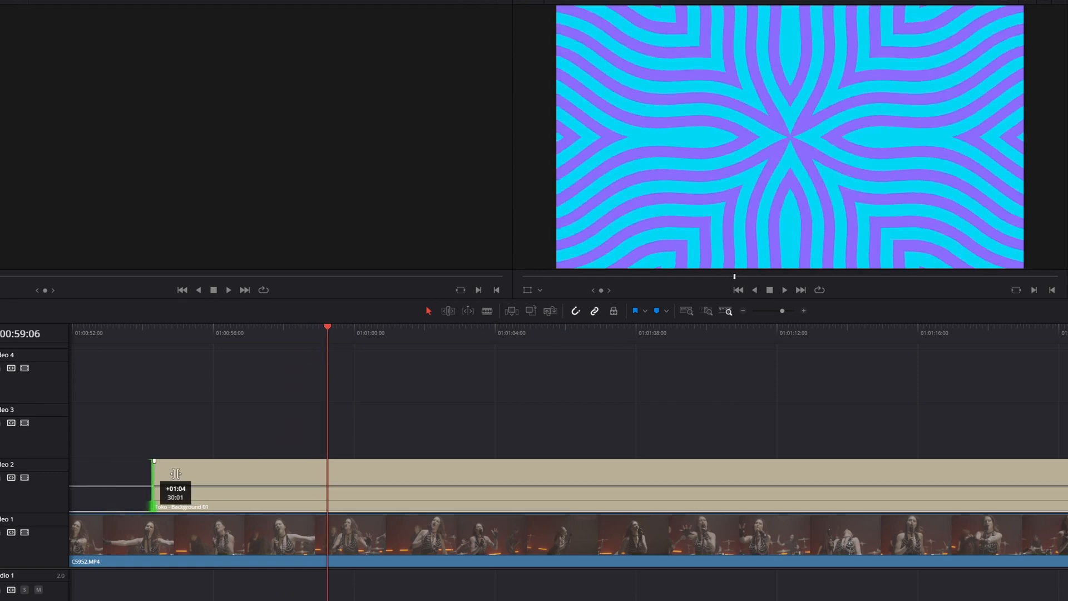
left_click_drag(154, 482, 103, 482)
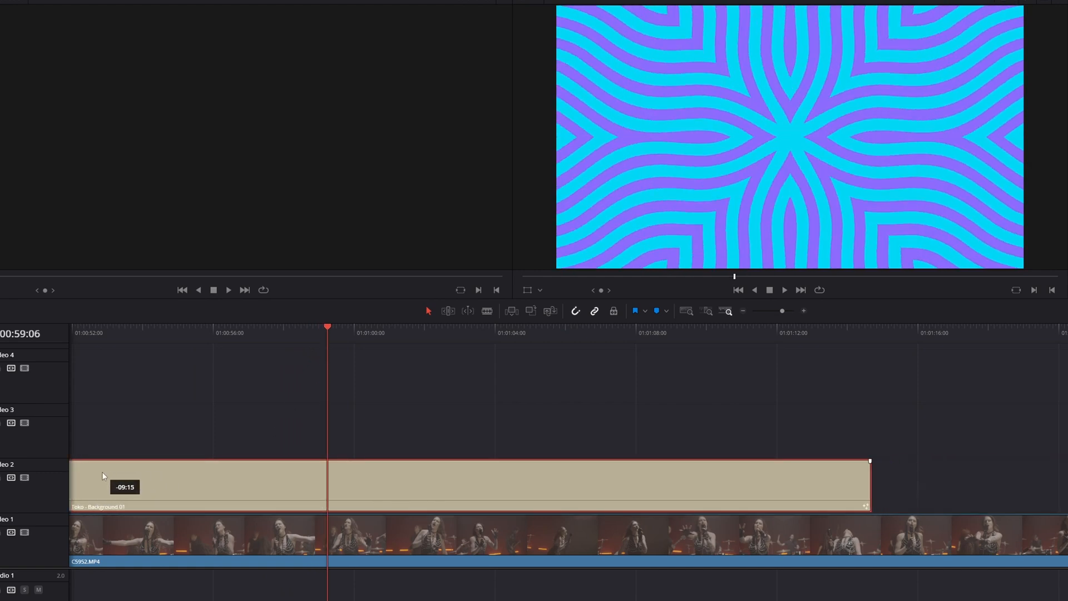
left_click_drag(870, 482, 948, 482)
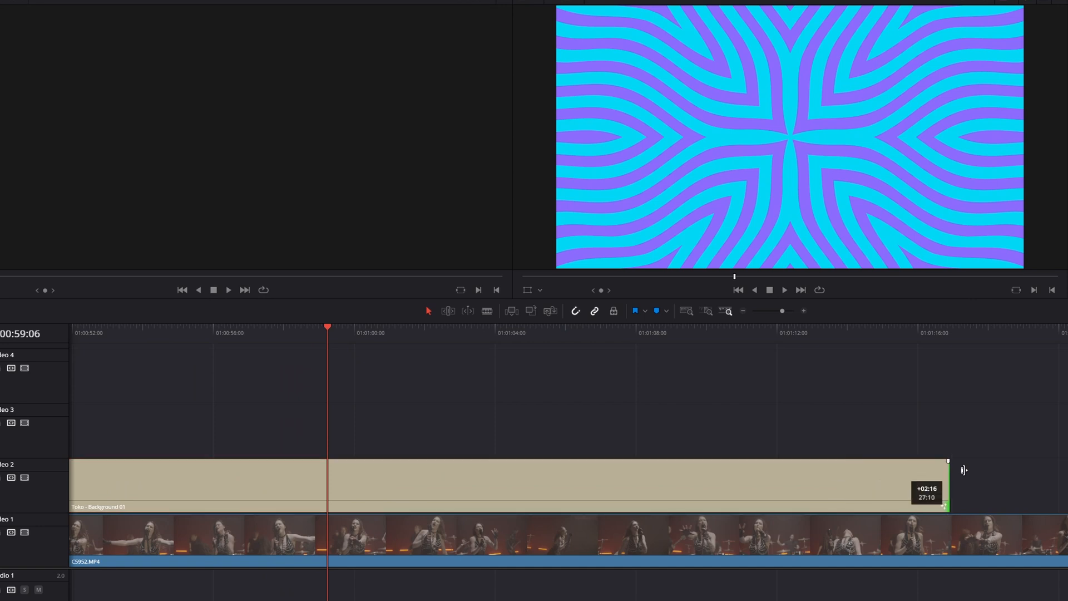
left_click(674, 332)
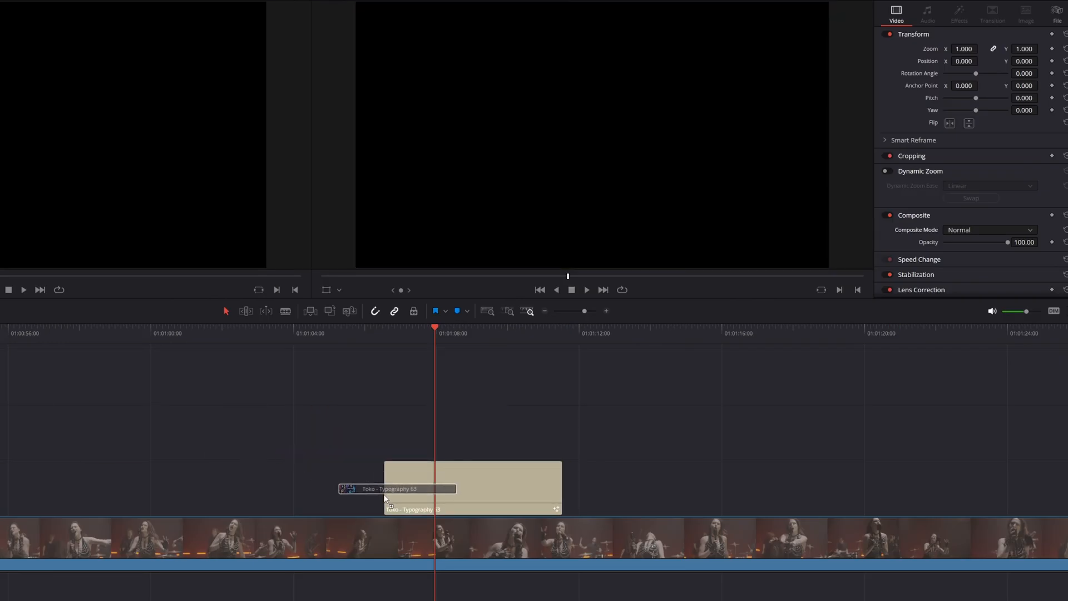
- Preview the Typography 63 '#UPDATE 4.0' title in a vertical 2160×3840 timeline, then return to landscape
left_click(473, 487)
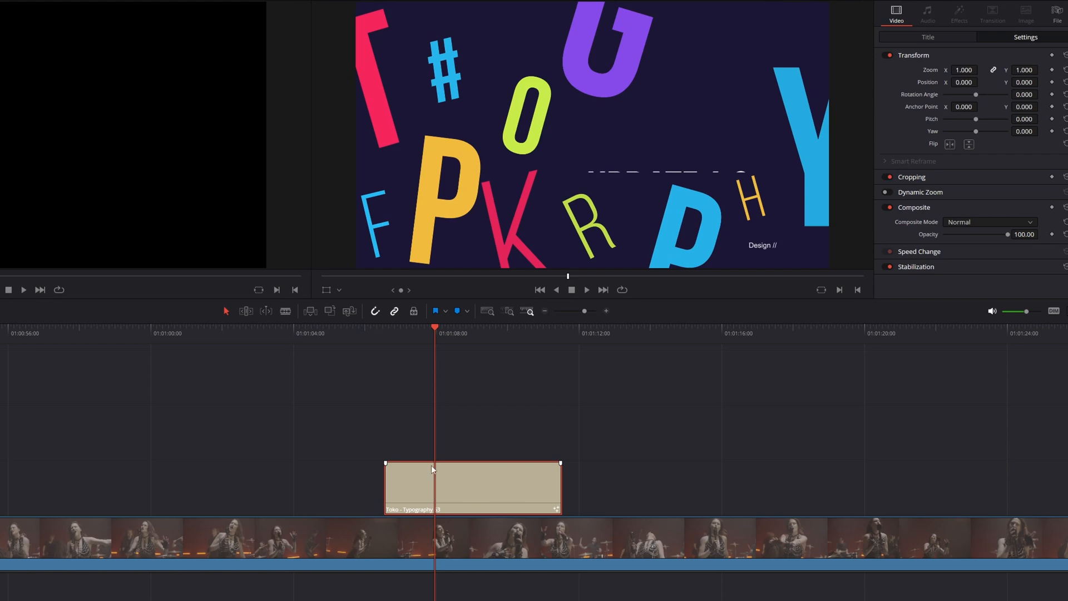
mouse_move(431, 469)
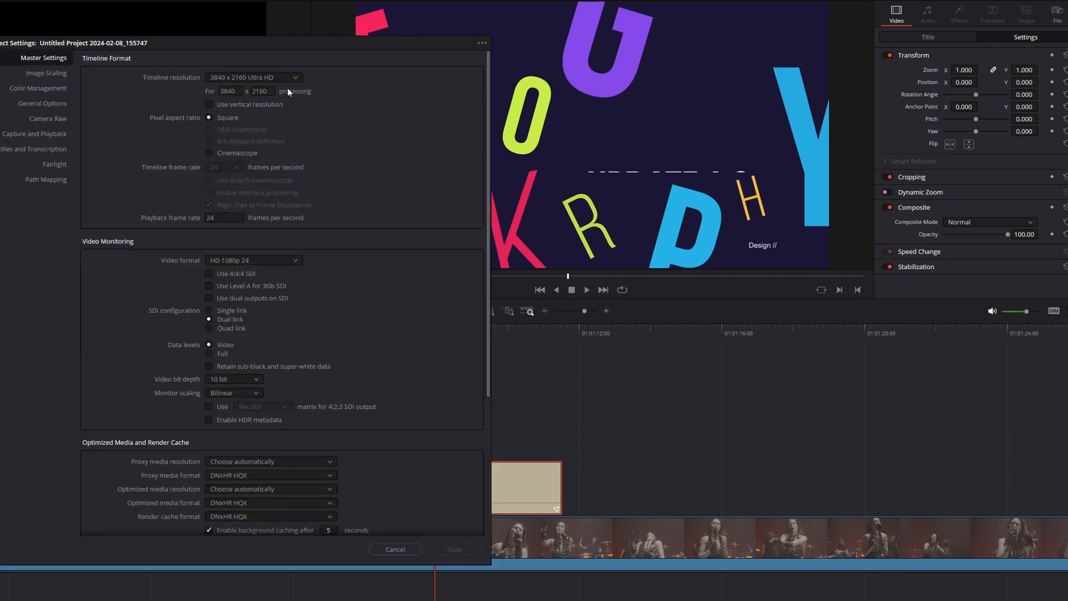
left_click(210, 104)
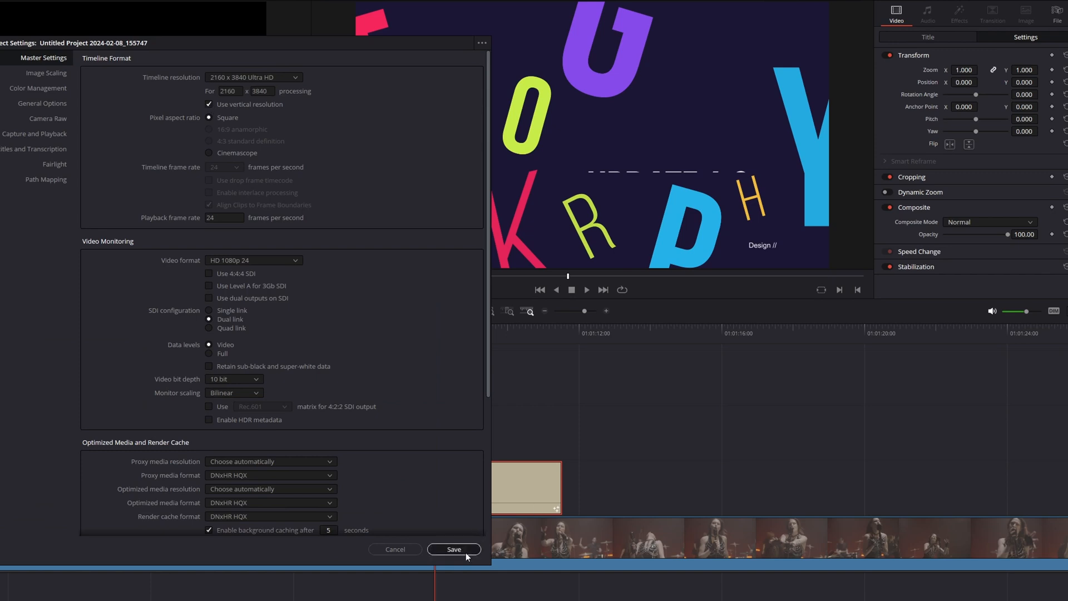
left_click(453, 549)
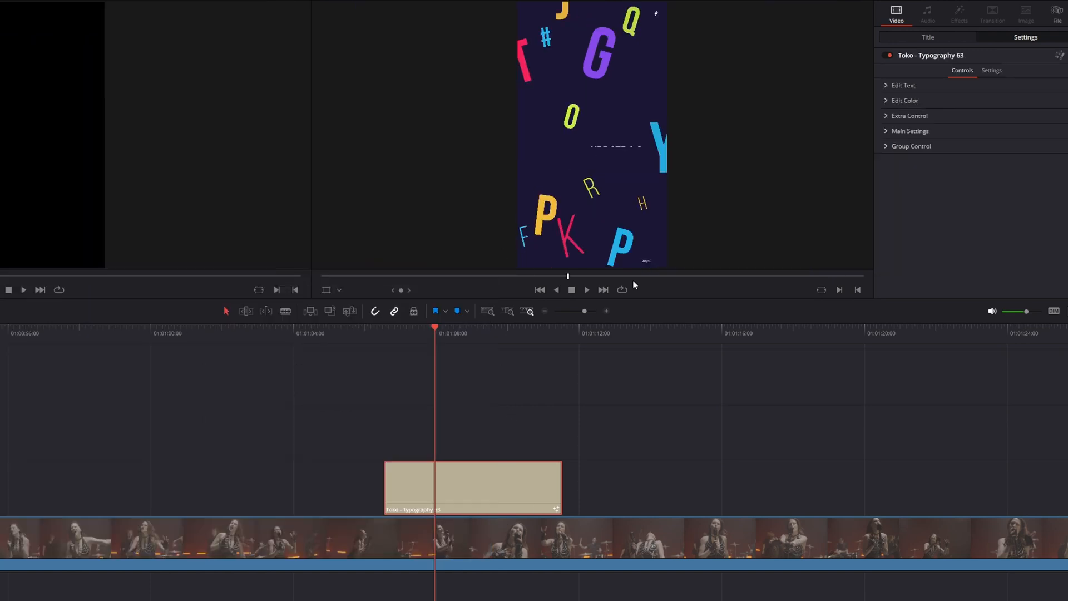
left_click(587, 290)
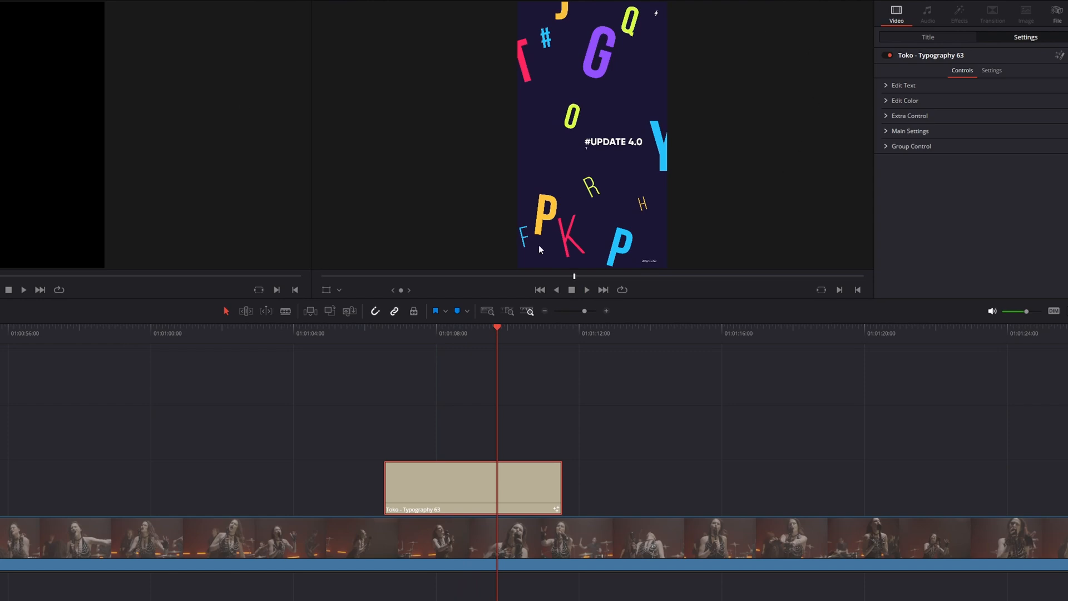
mouse_move(691, 82)
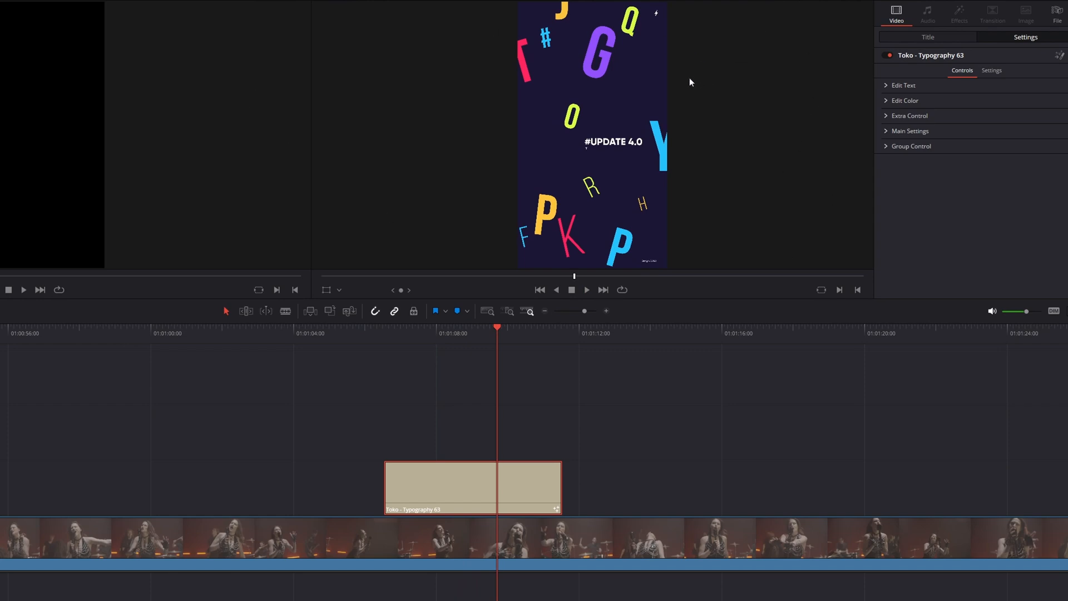
mouse_move(620, 94)
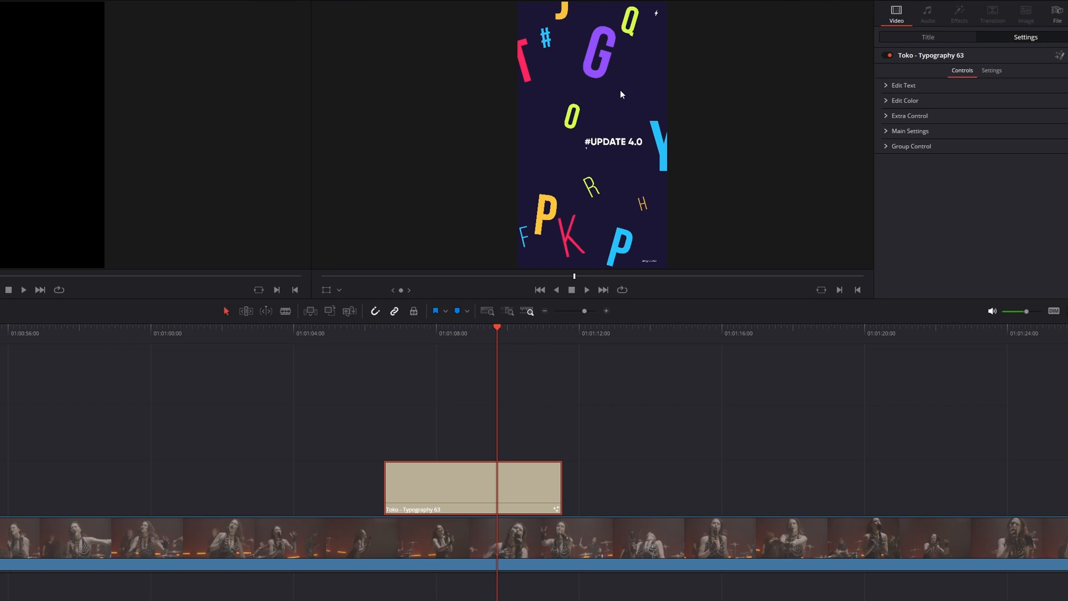
left_click(473, 487)
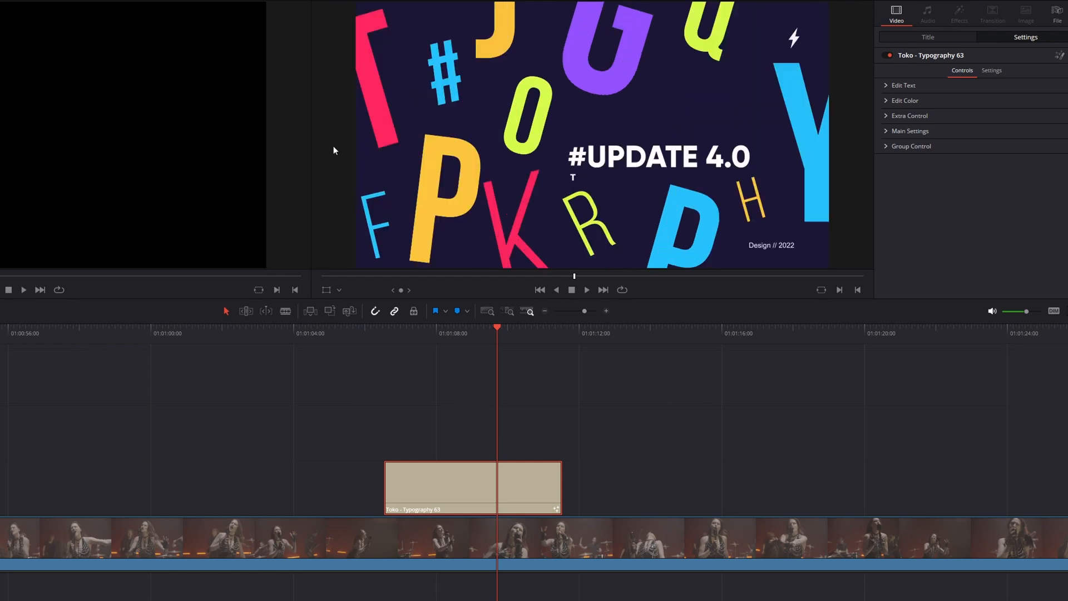
mouse_move(617, 340)
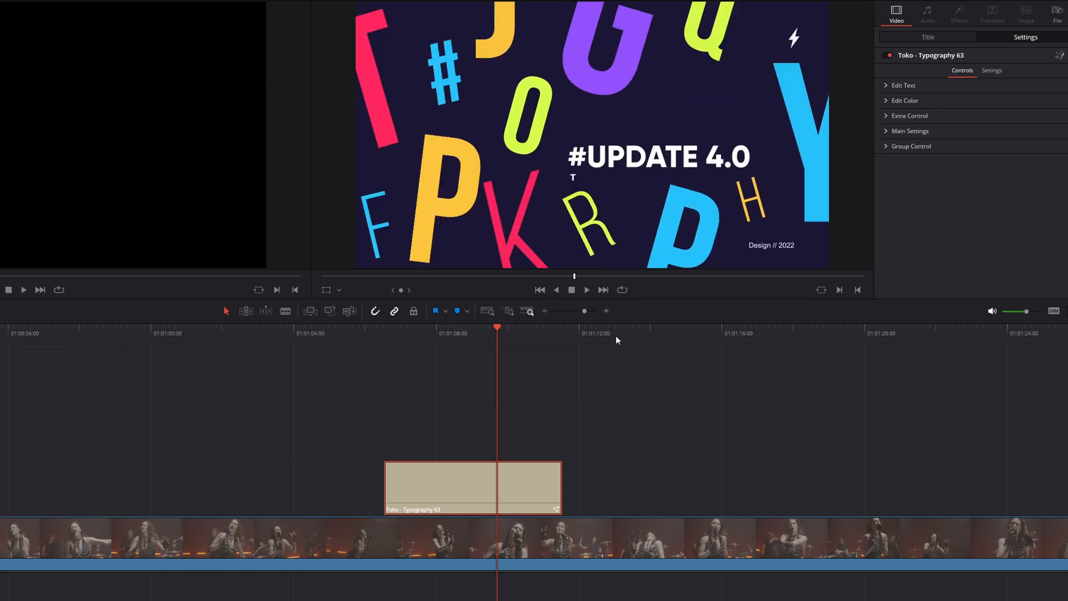
mouse_move(380, 446)
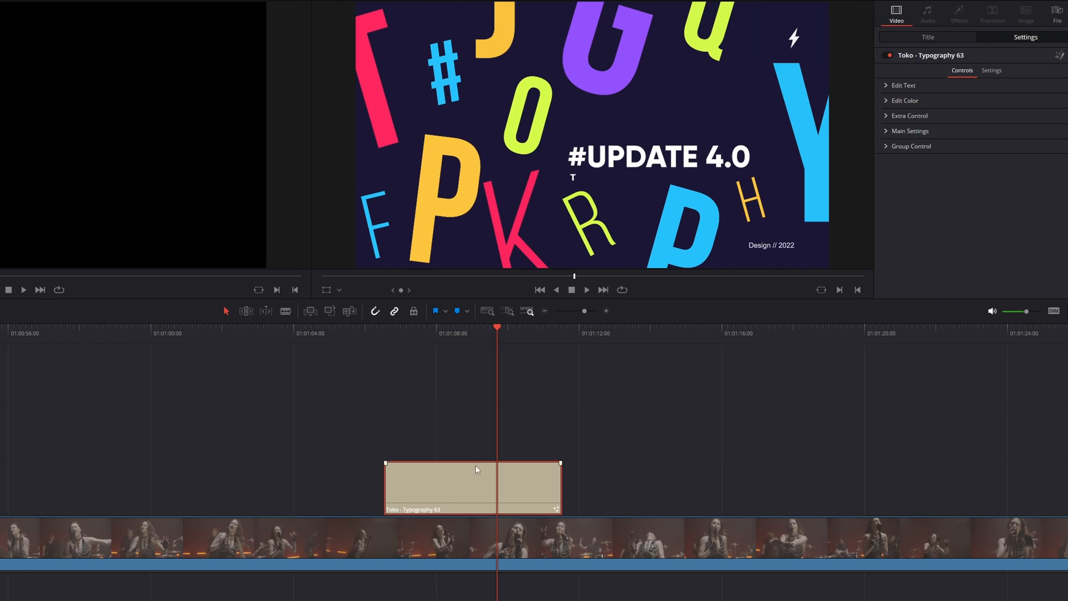
mouse_move(469, 476)
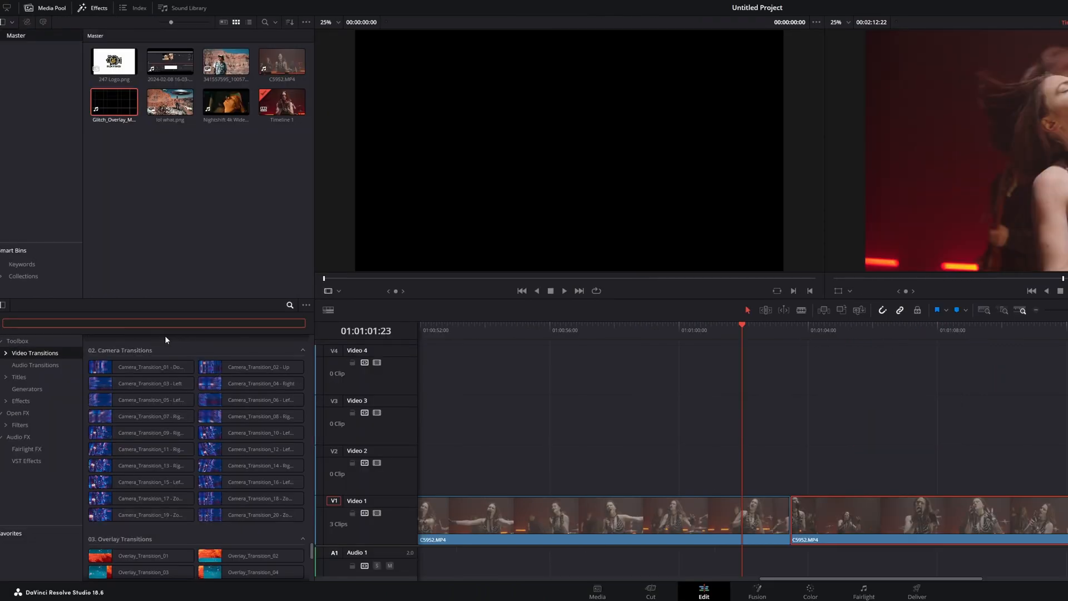
- Apply Camera_Transition_01 - Down at the cut between the two concert clips on Video 1
left_click(140, 482)
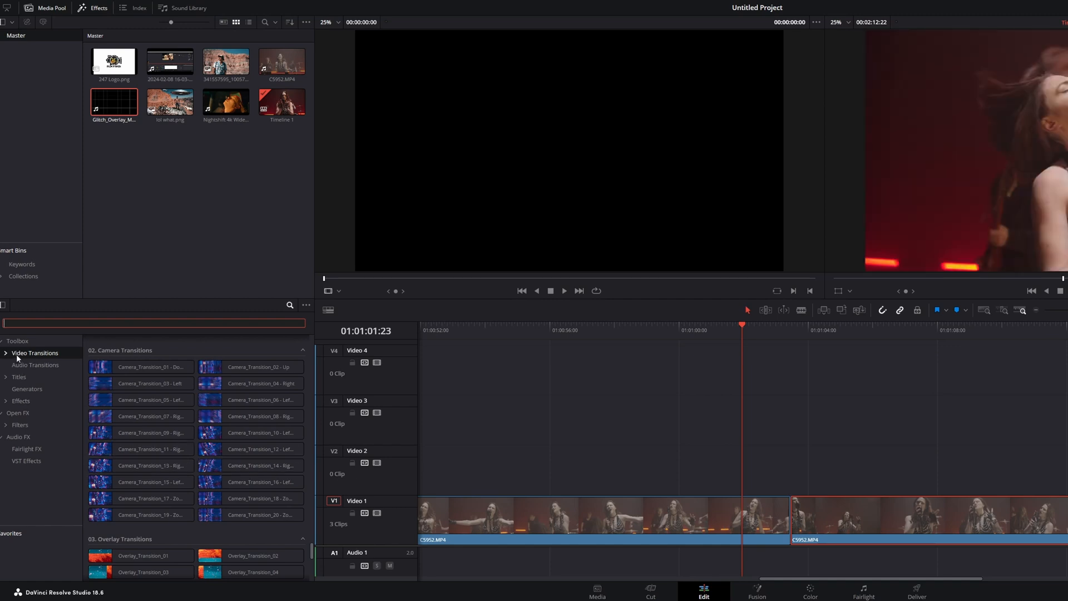
left_click(140, 482)
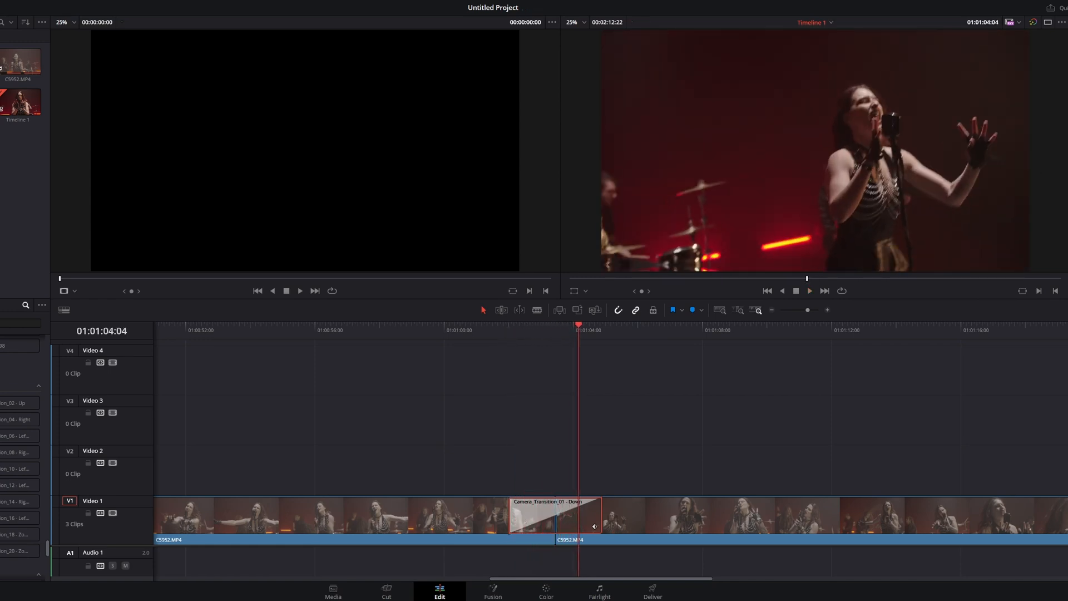
double_click(551, 515)
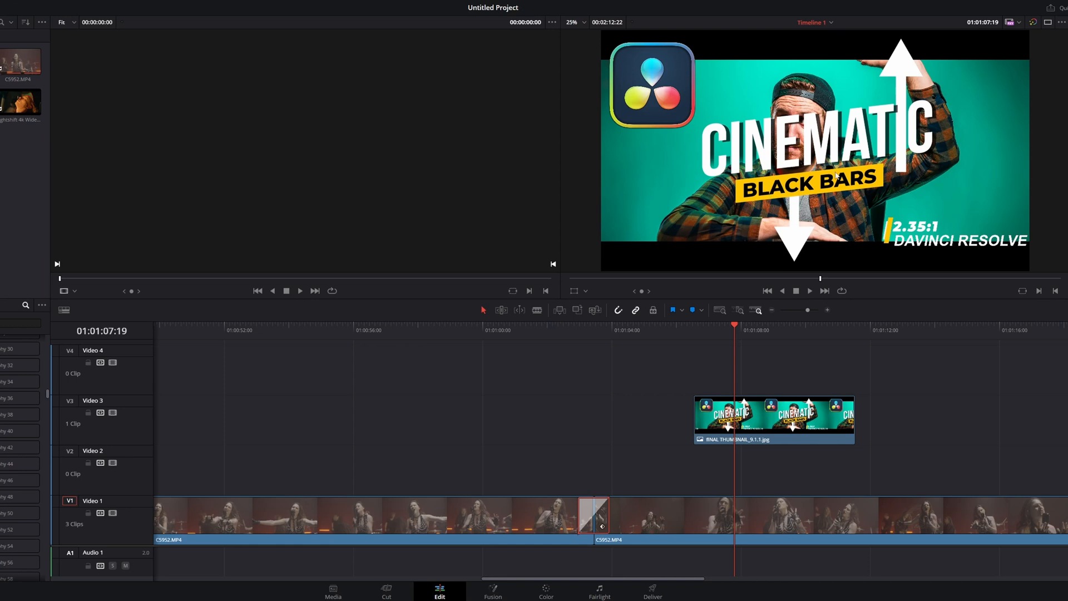
mouse_move(671, 223)
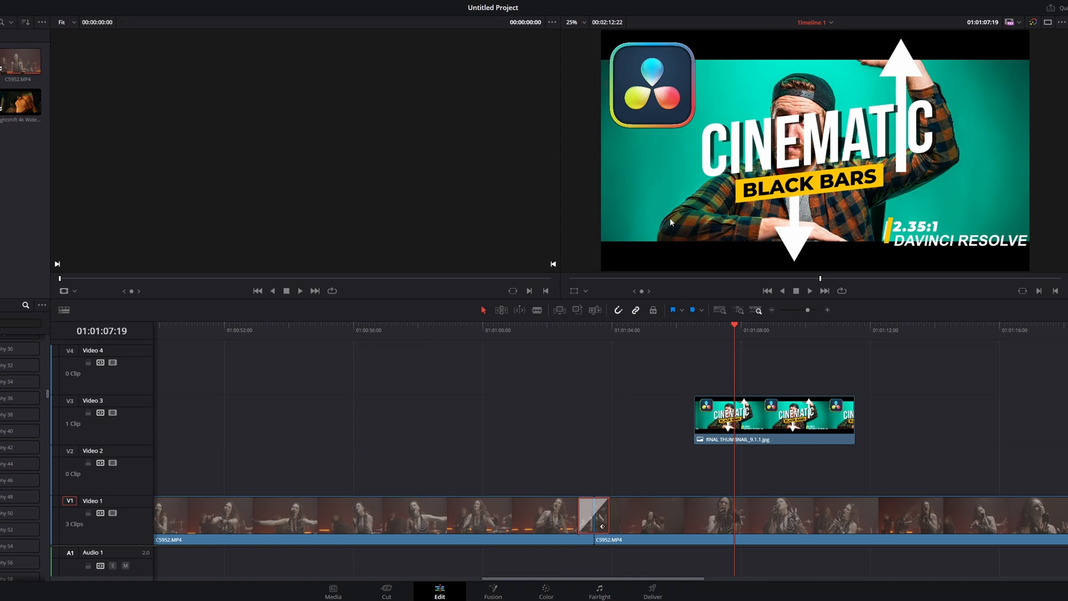
mouse_move(661, 169)
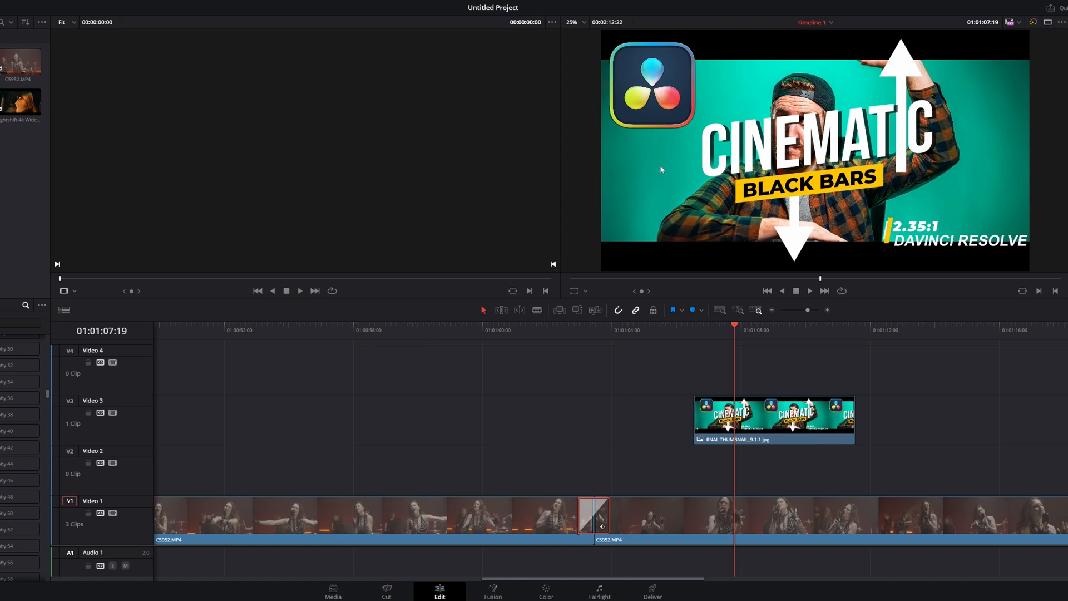
mouse_move(630, 187)
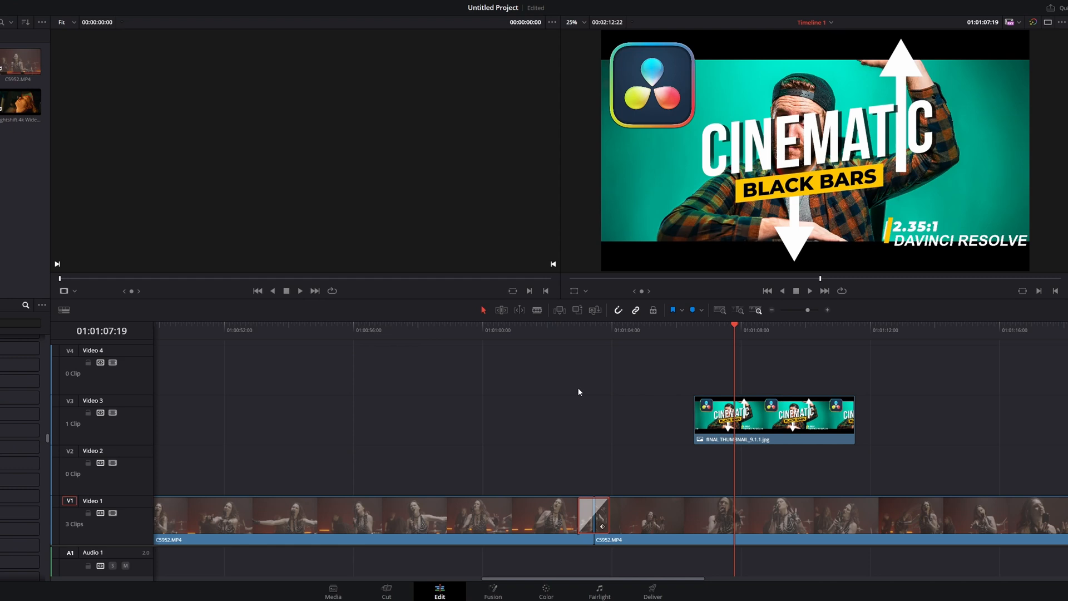
mouse_move(691, 248)
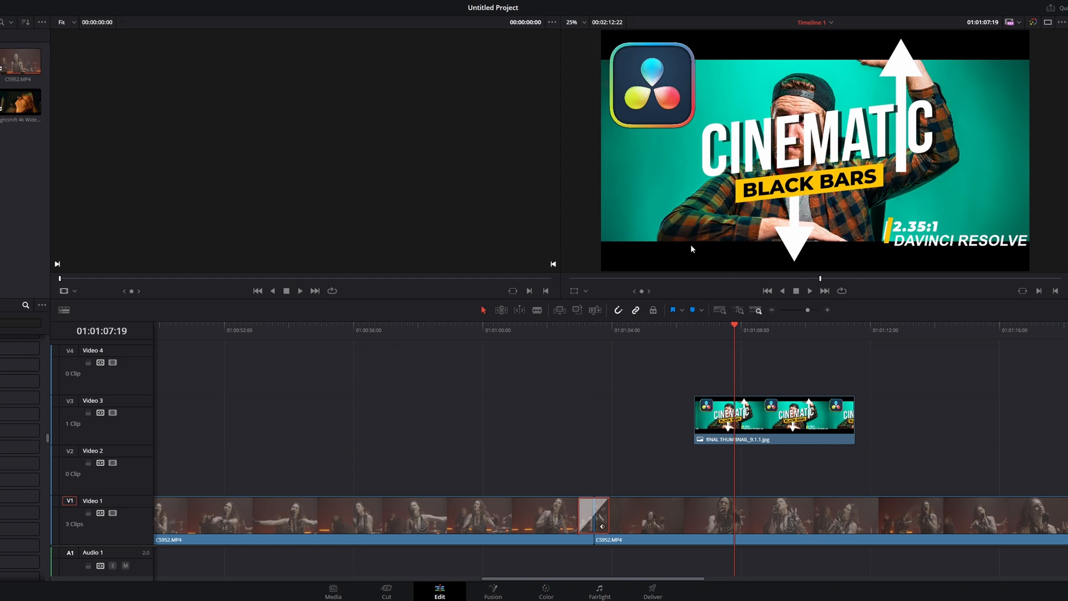
mouse_move(791, 180)
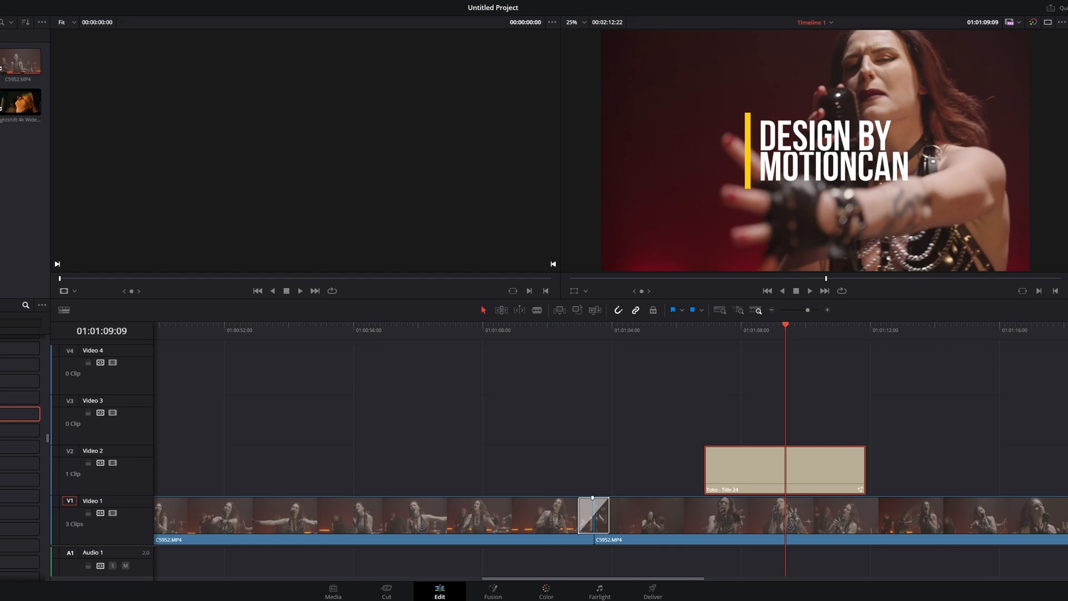
- Switch to the Color page with the DESIGN BY MOTIONCAN title over the concert
left_click(545, 591)
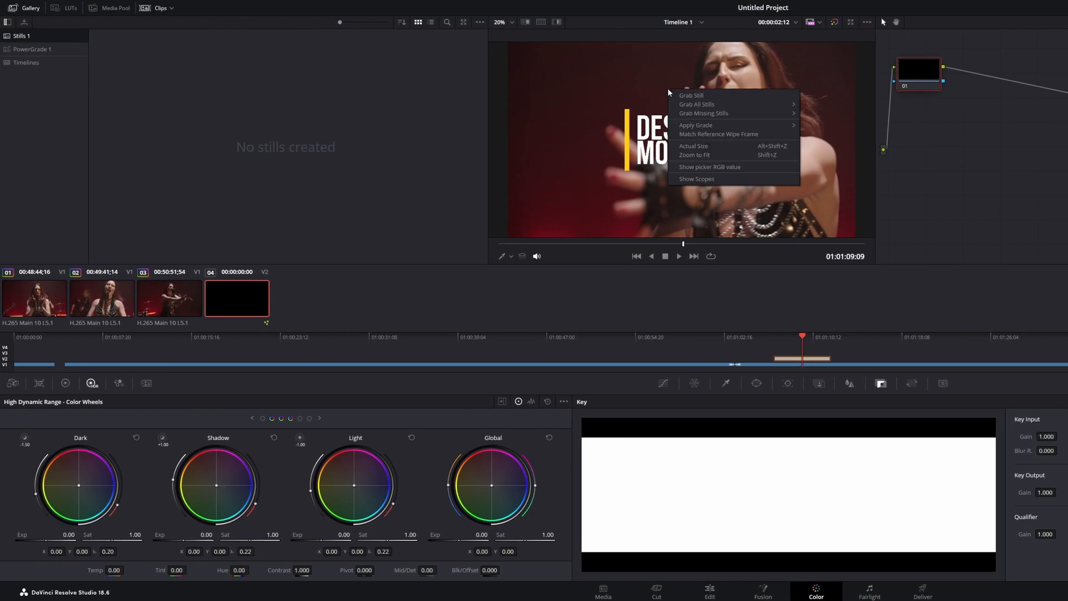
mouse_move(691, 96)
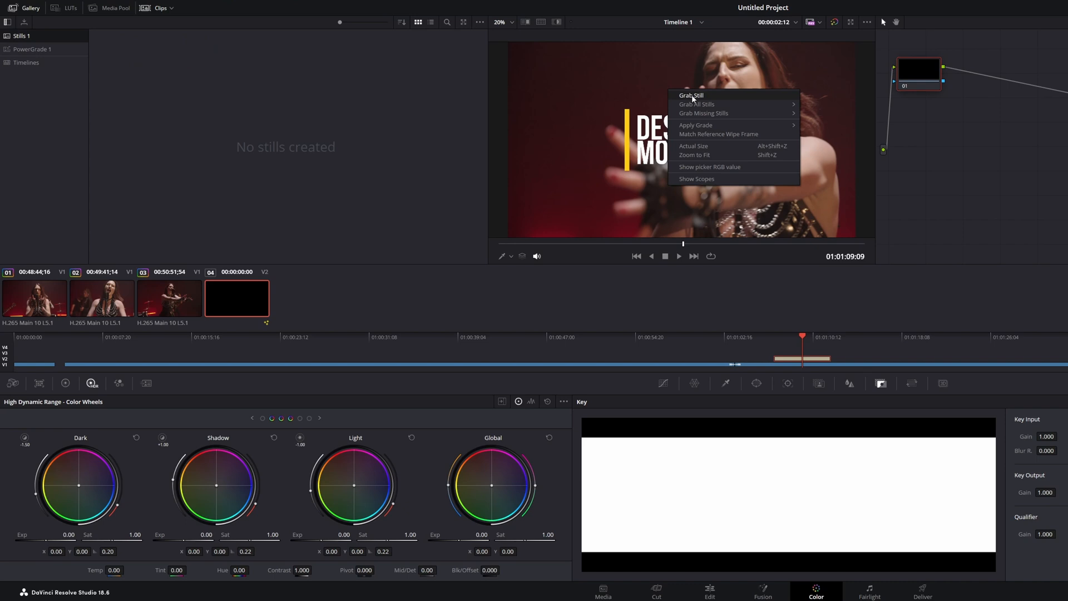
- Grab a still of the DESIGN BY MOTIONCAN frame into the gallery and bring up its options
left_click(690, 94)
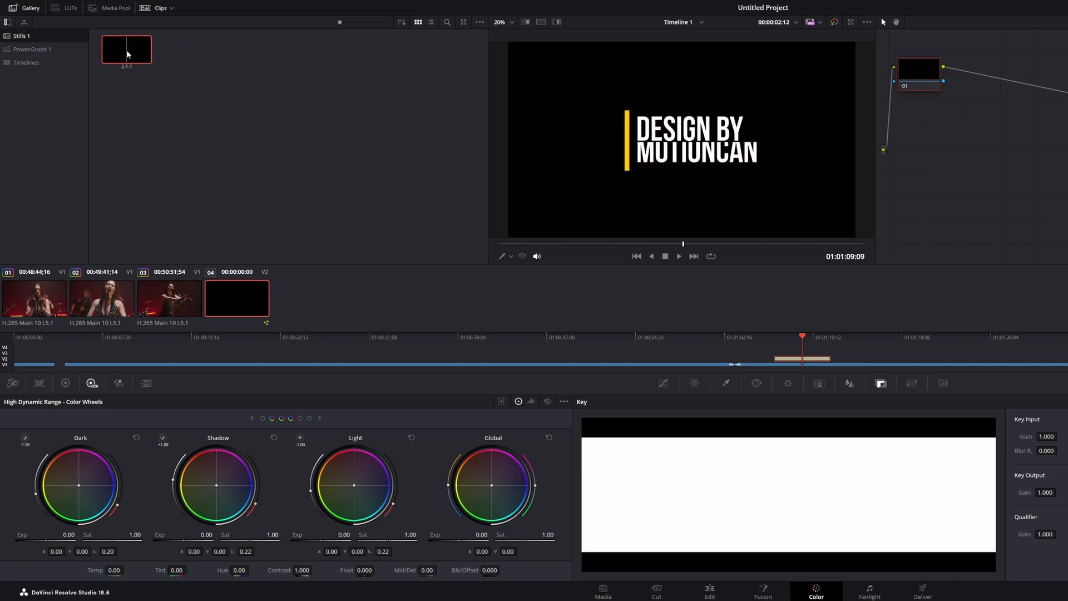
right_click(126, 49)
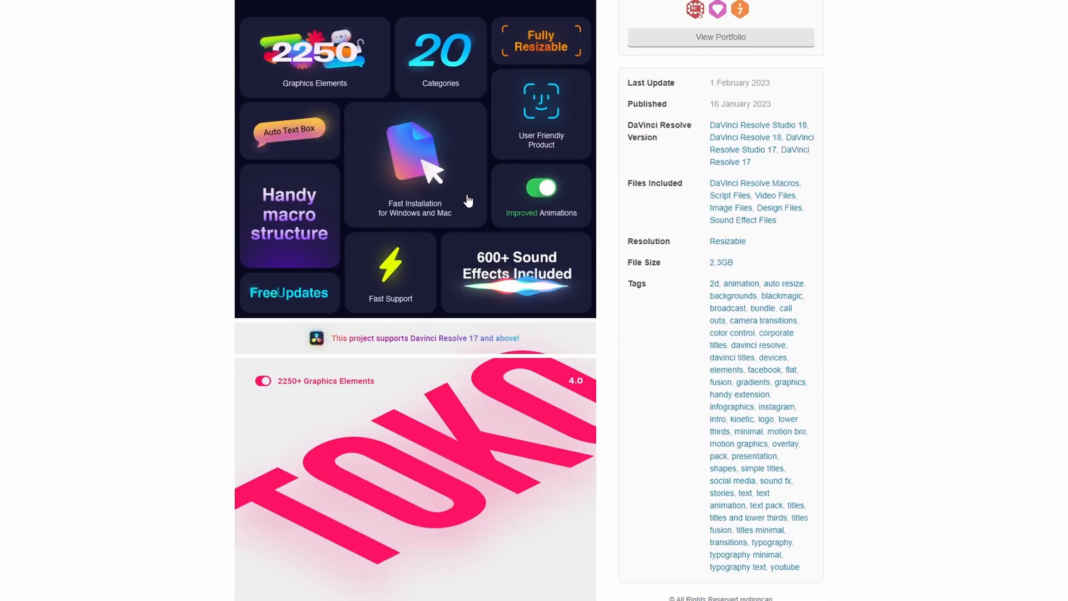
- Compare the $69 Regular License with the $299 Extended License on the VideoHive pack page
scroll("down", 3)
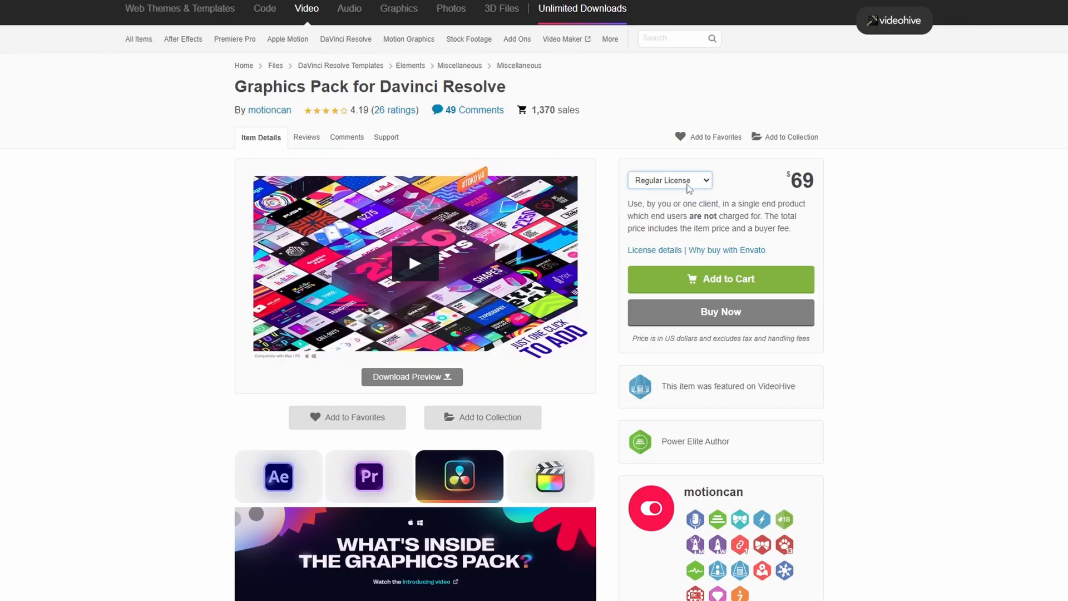
left_click(670, 180)
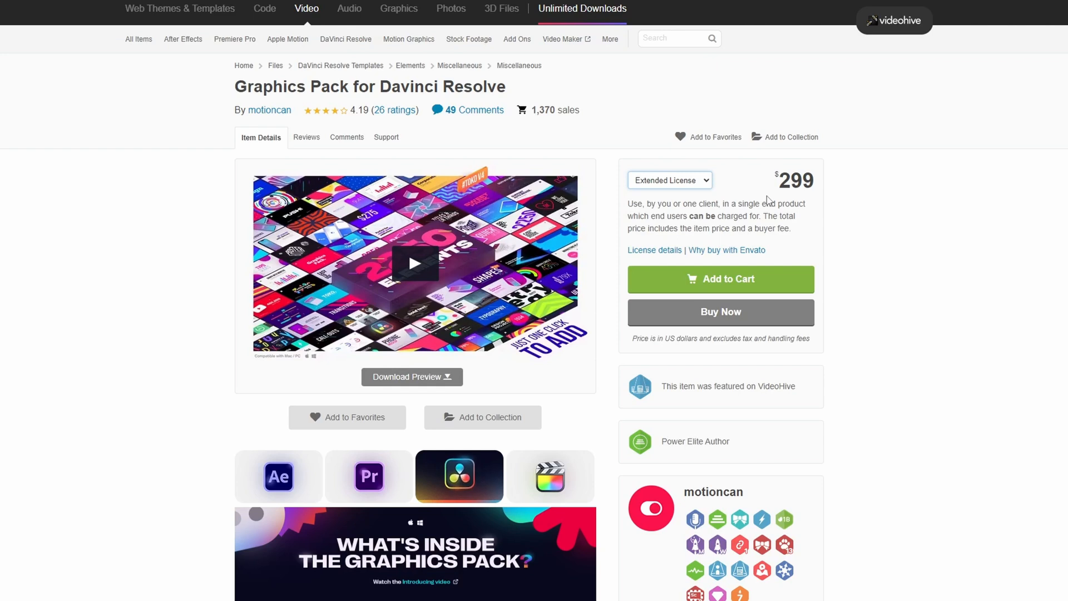
left_click(671, 181)
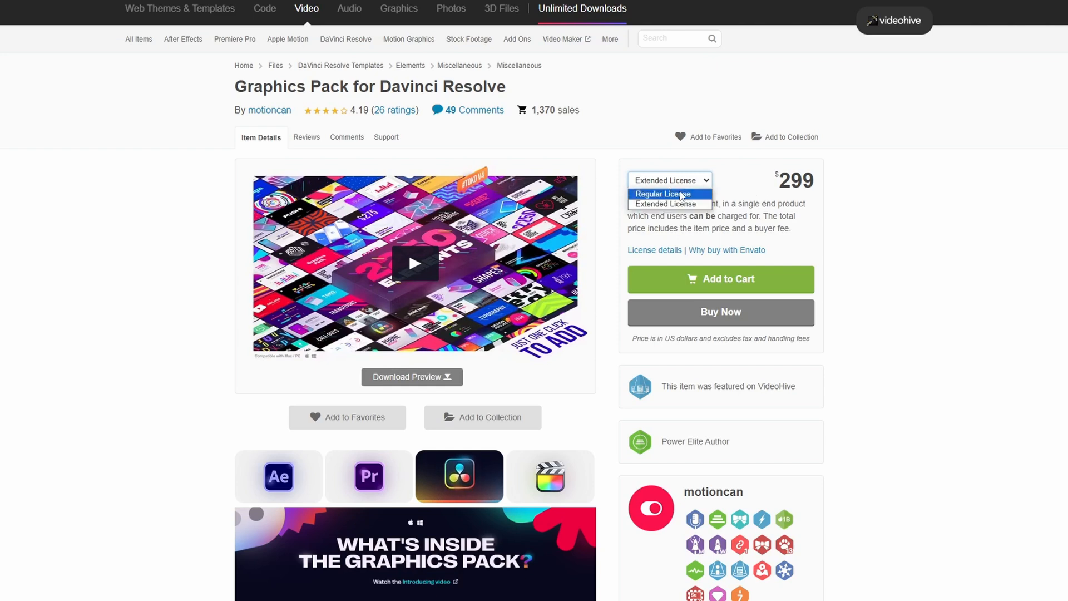
left_click(661, 194)
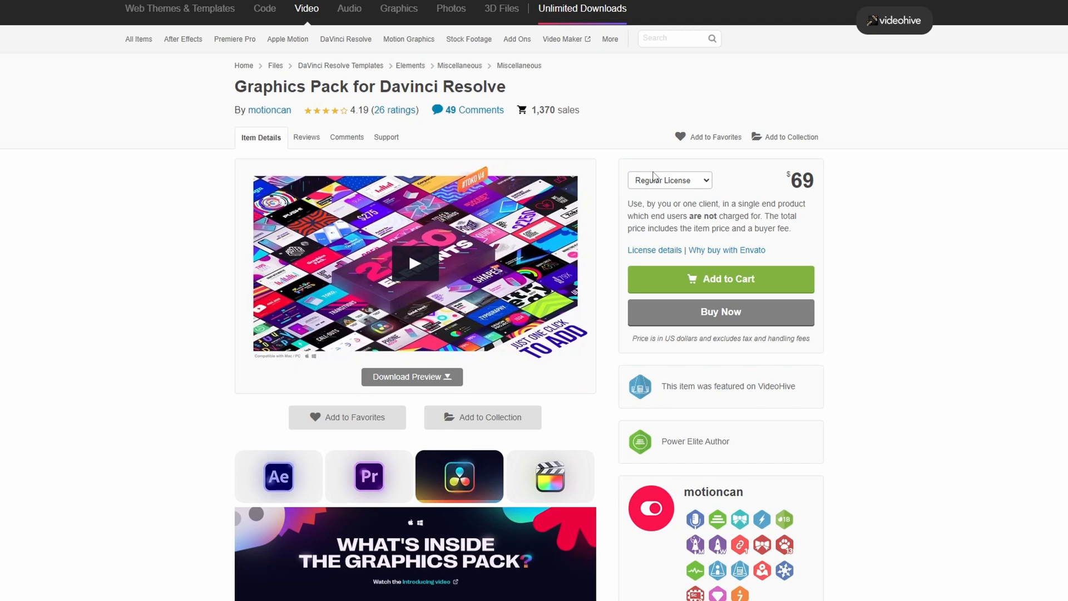
left_click(670, 180)
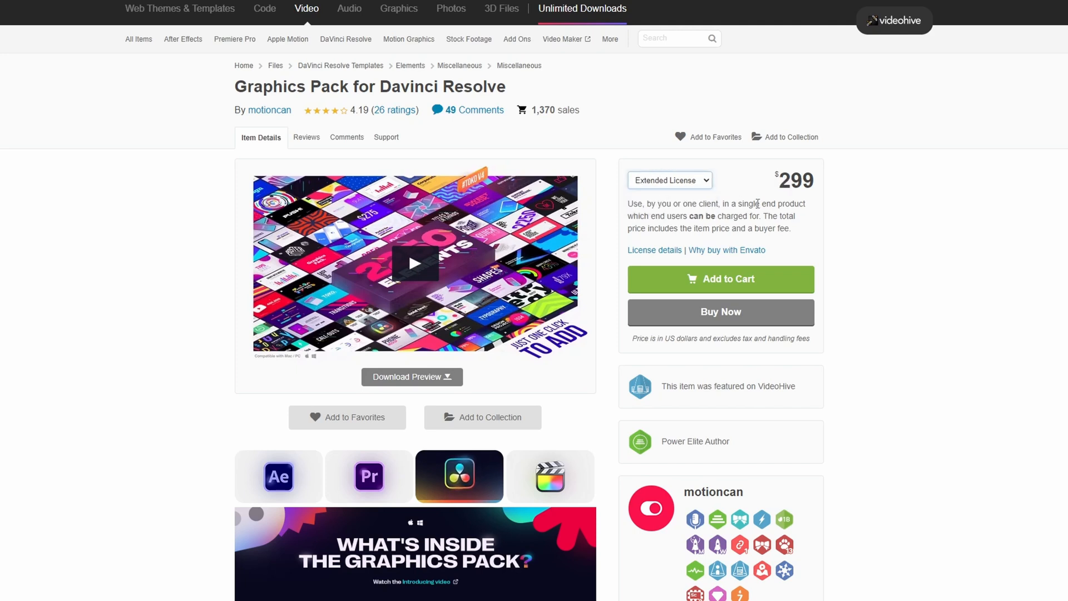